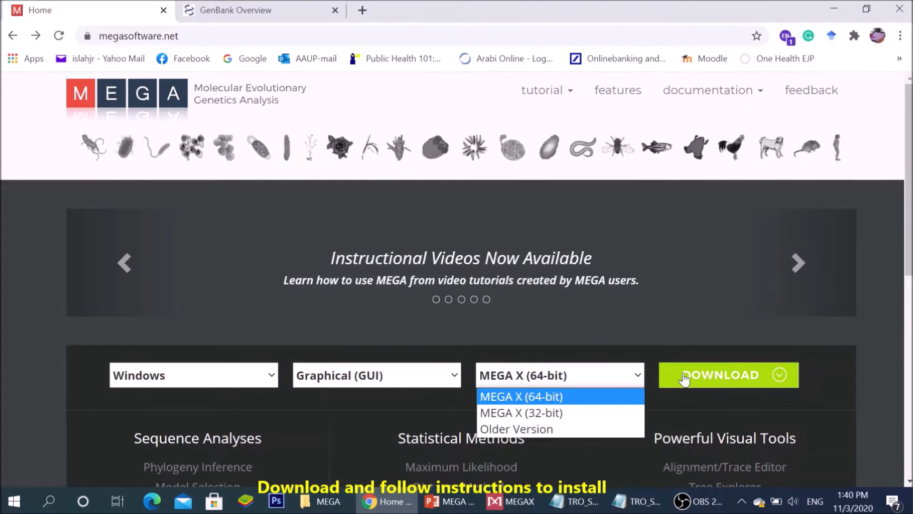
Step: Download the Windows graphical MEGA X 64-bit edition and switch to the NCBI GenBank tab
left_click(520, 395)
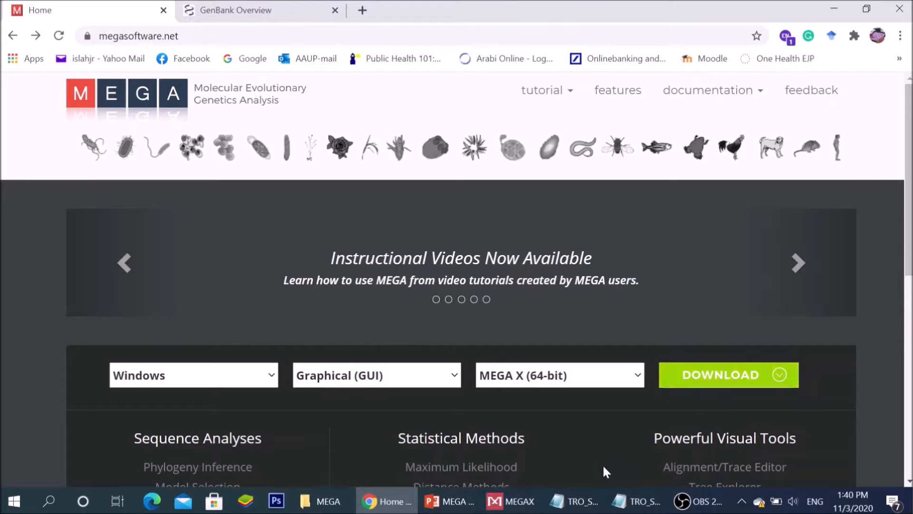
left_click(235, 9)
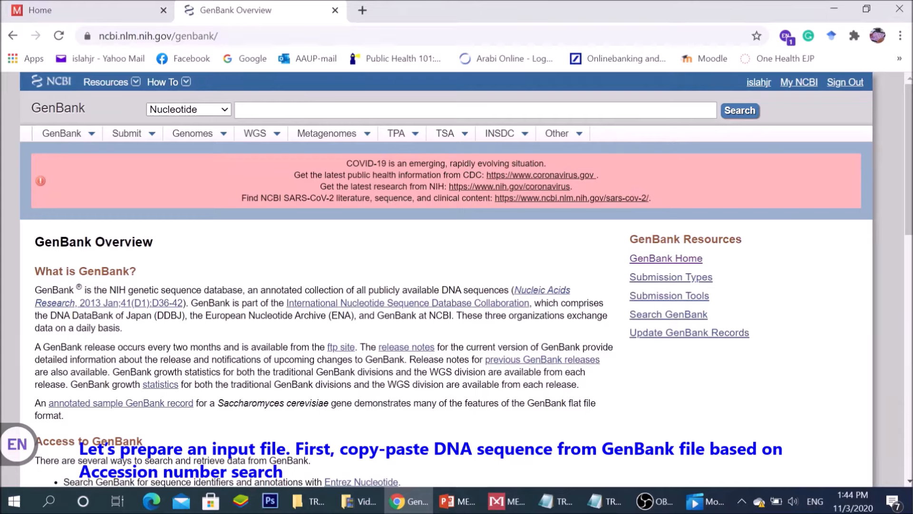
Step: Search the Nucleotide database for accession FN677343
left_click(475, 110)
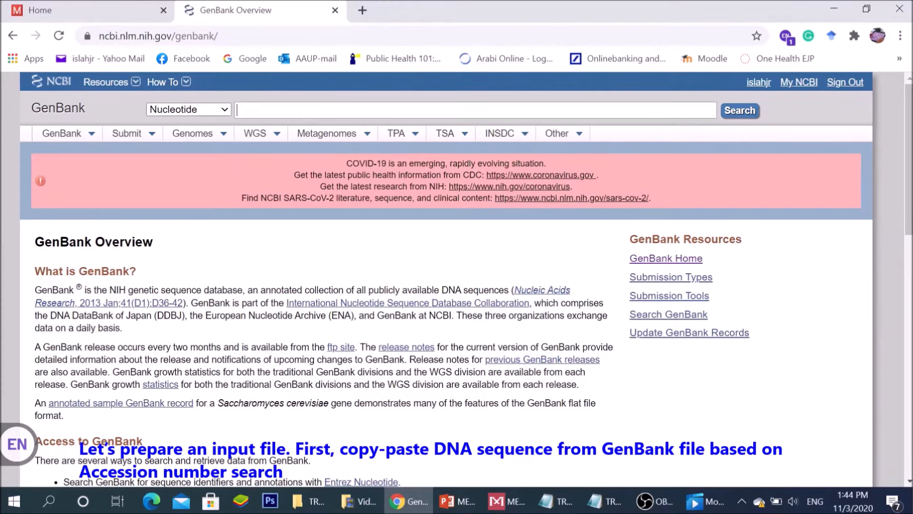
type("FN677343")
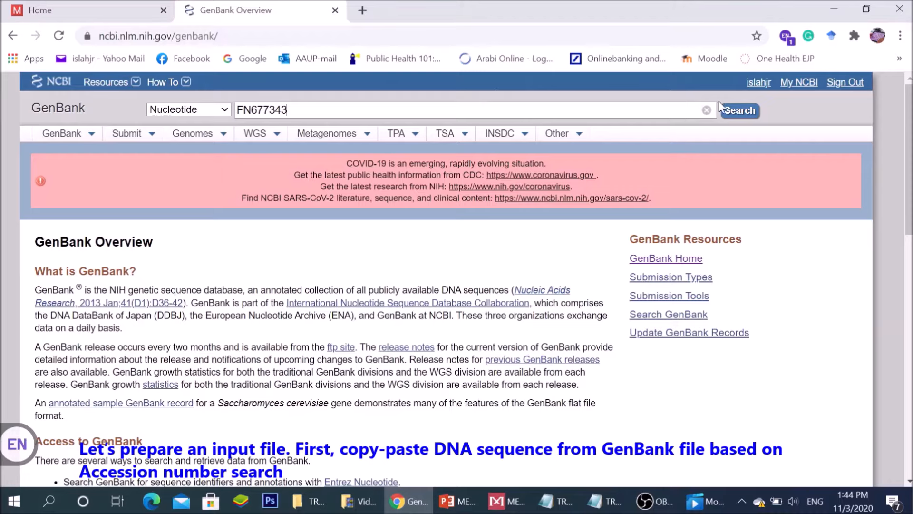
left_click(739, 111)
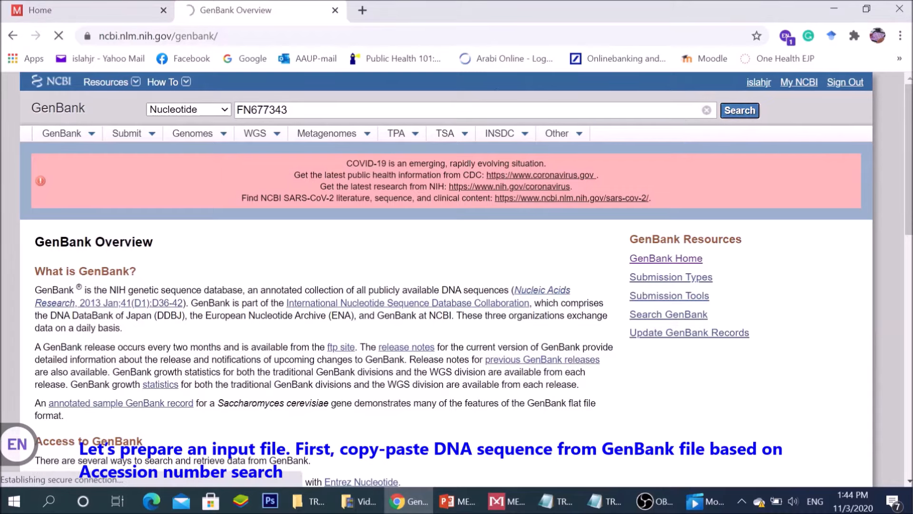
left_click(738, 110)
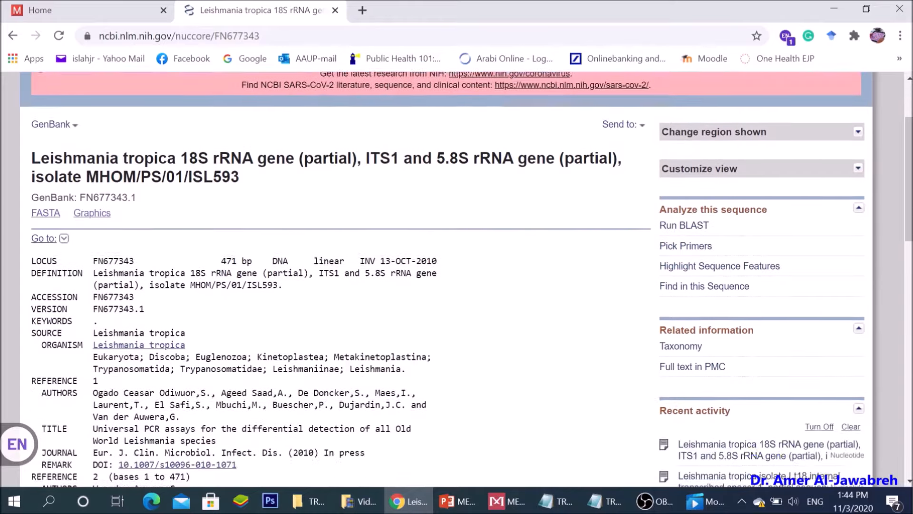
Step: Copy the full DNA sequence from the record's ORIGIN section and return to the sequence text file
scroll("down", 3)
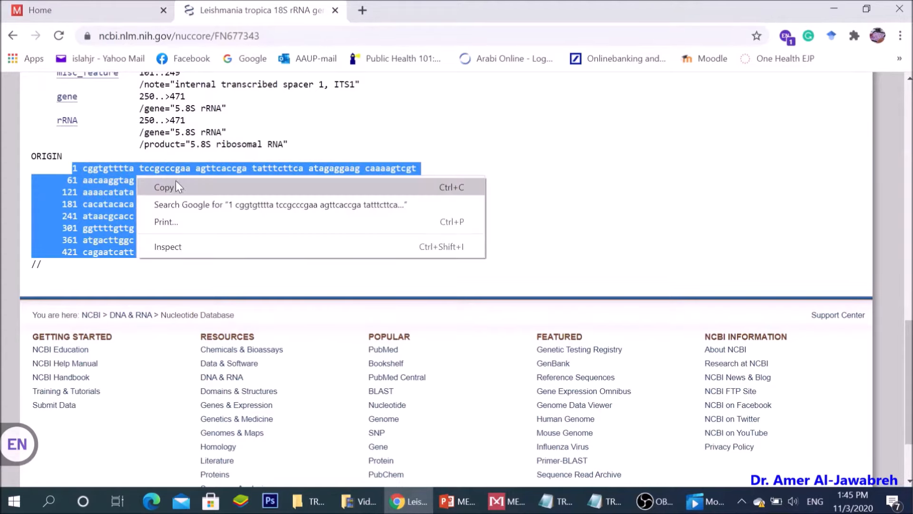
left_click(164, 187)
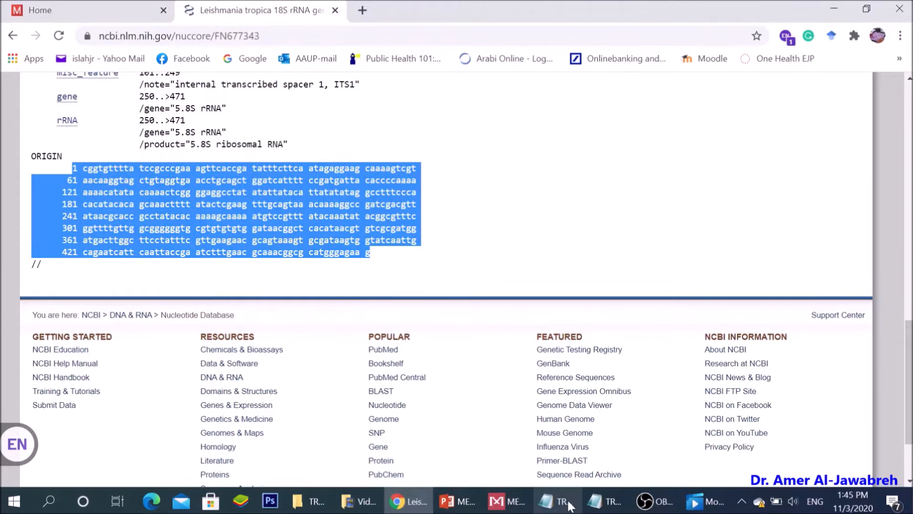
left_click(556, 502)
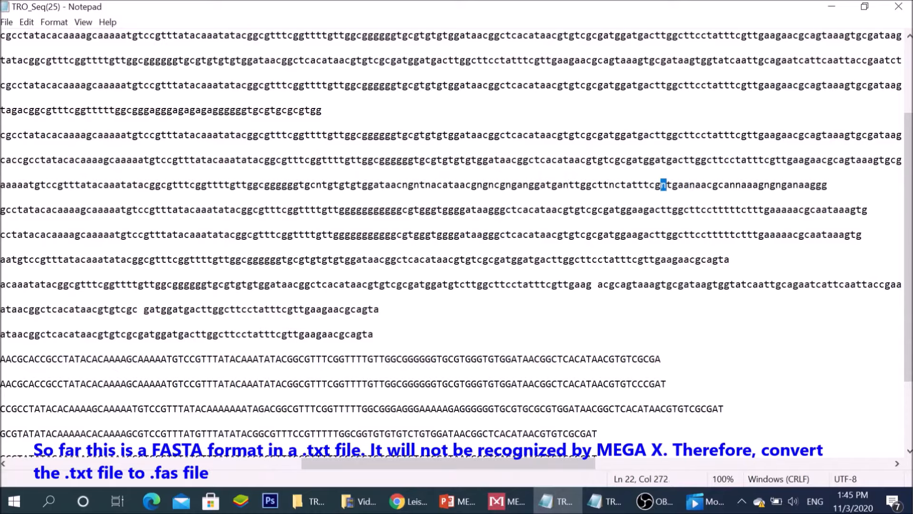
Step: Review the sequences in the TRO_Seq text file, then bring up the Windows app launcher
key("Right")
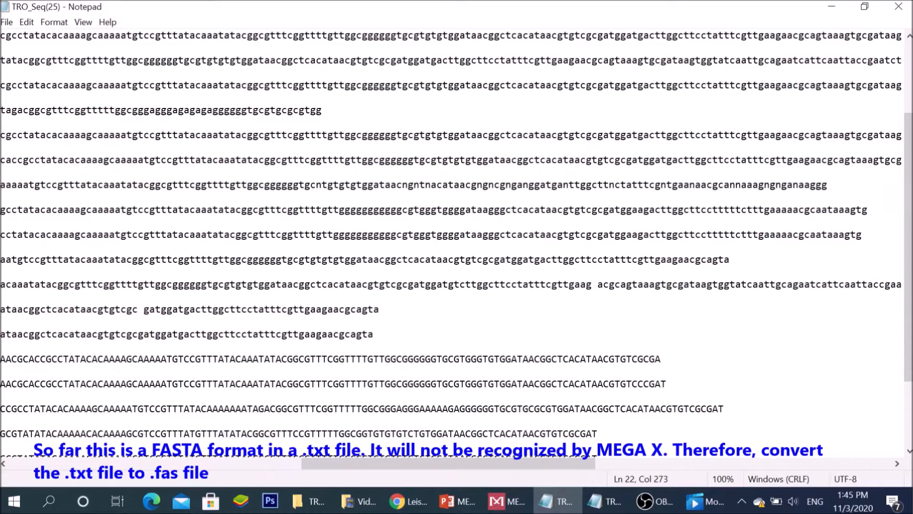
left_click(12, 500)
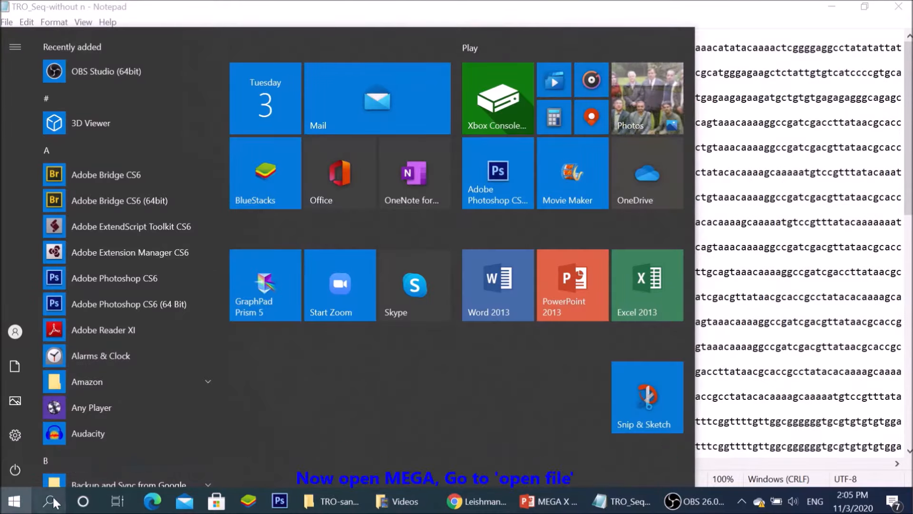
Step: Launch MEGA X and show its ALIGN menu choices
left_click(519, 504)
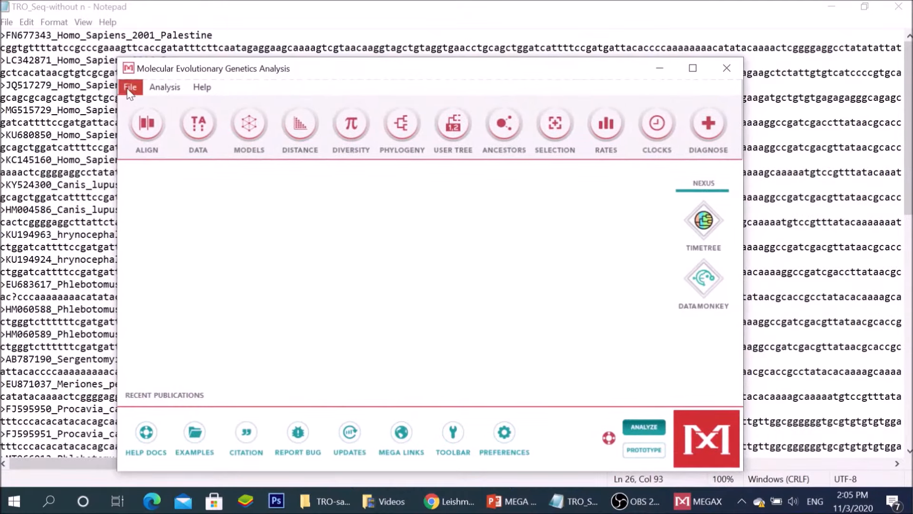
left_click(130, 86)
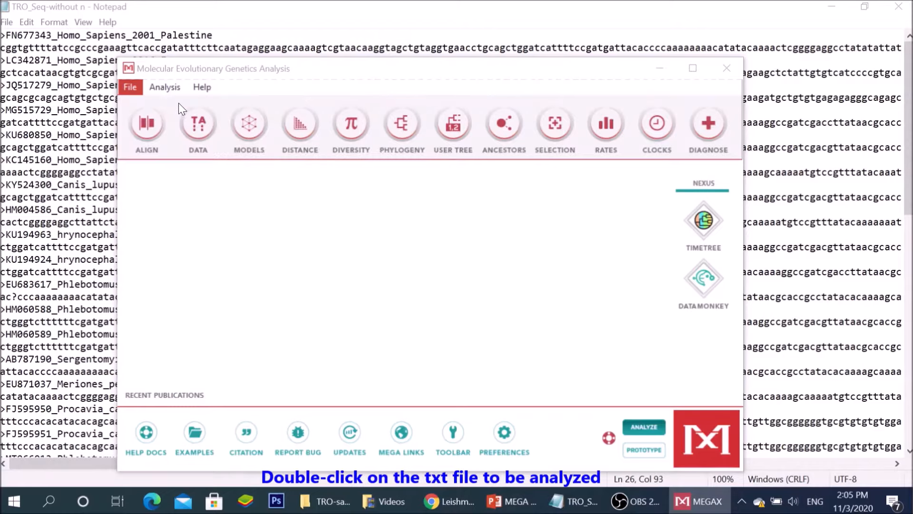
left_click(130, 86)
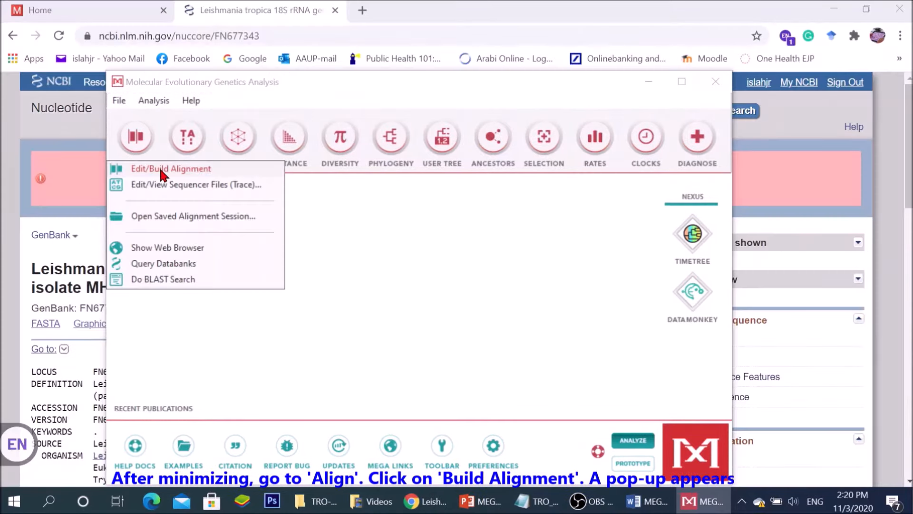
Step: Create a new, empty alignment with DNA as the data type
left_click(171, 168)
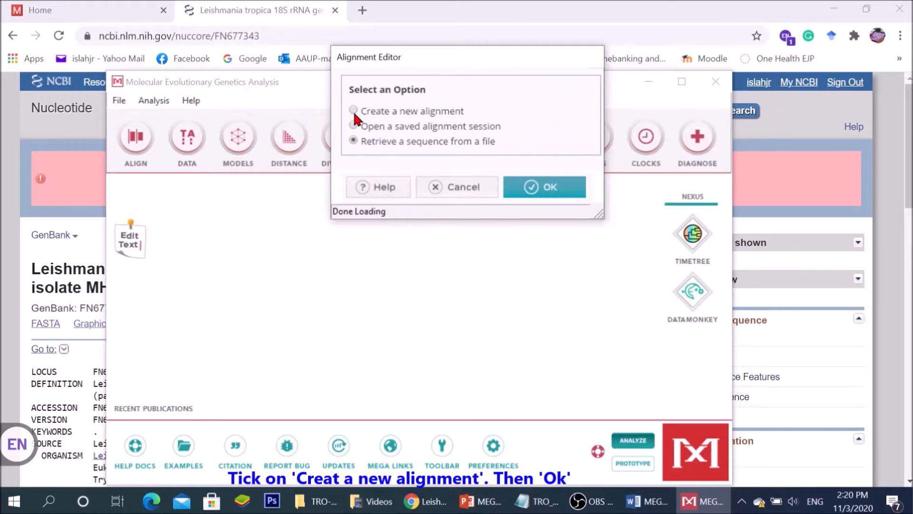
left_click(352, 110)
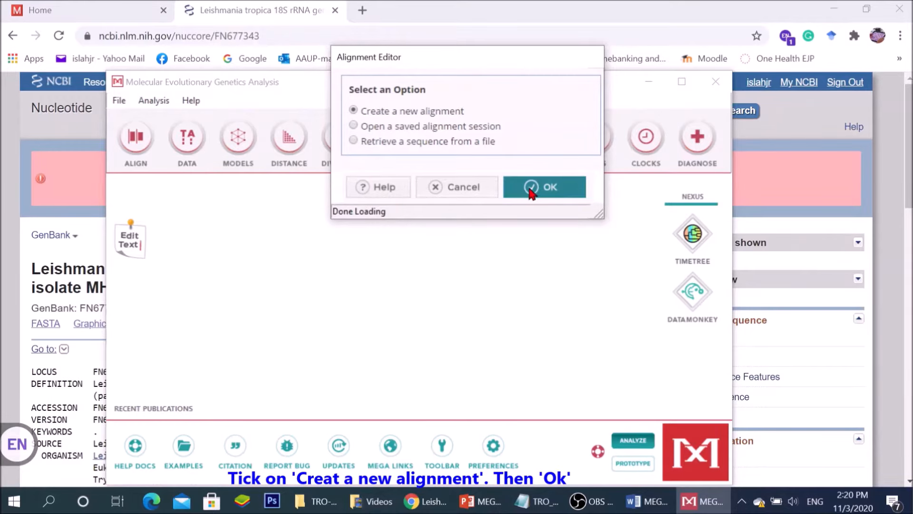
left_click(544, 187)
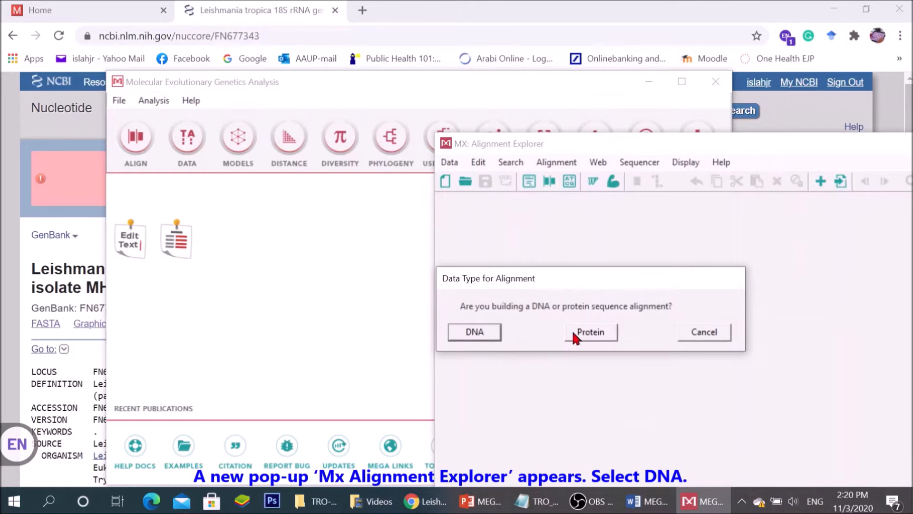
left_click(474, 331)
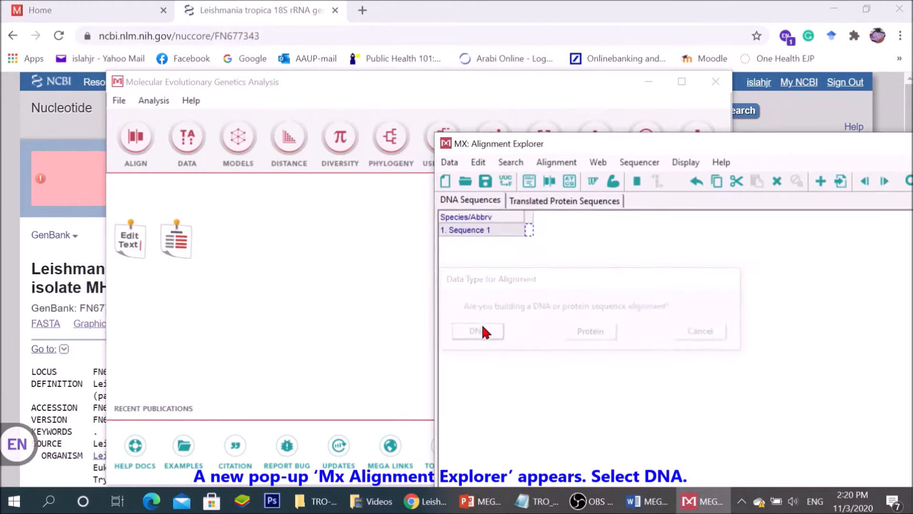
left_click(476, 331)
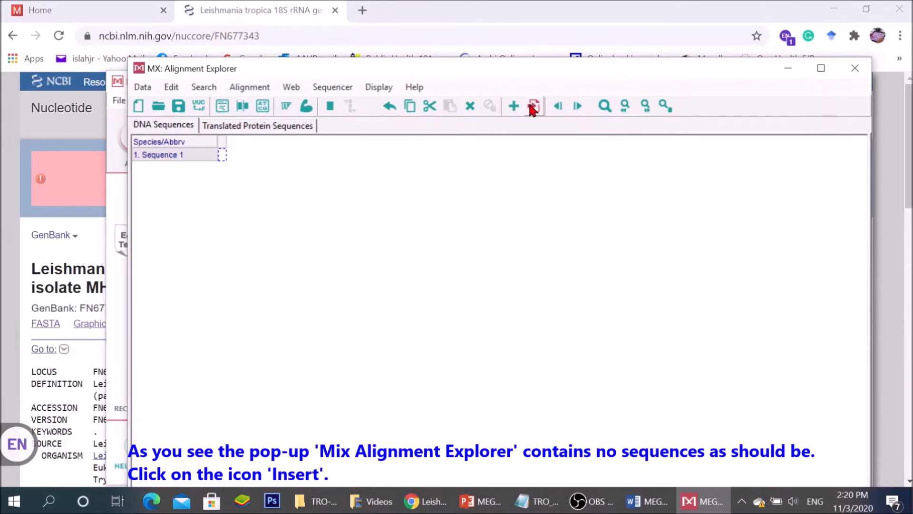
Step: Import all 39 sequences from the TRO_Seq text file into the maximized Alignment Explorer
left_click(533, 105)
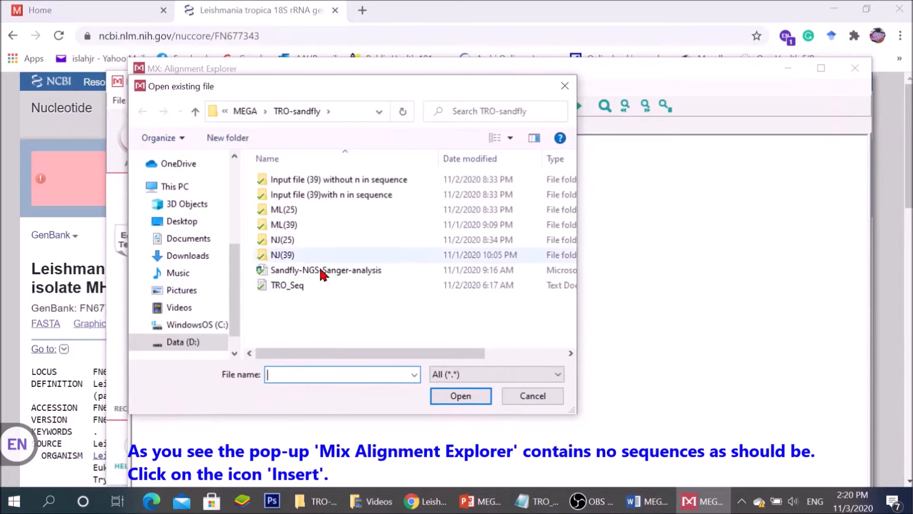
left_click(287, 285)
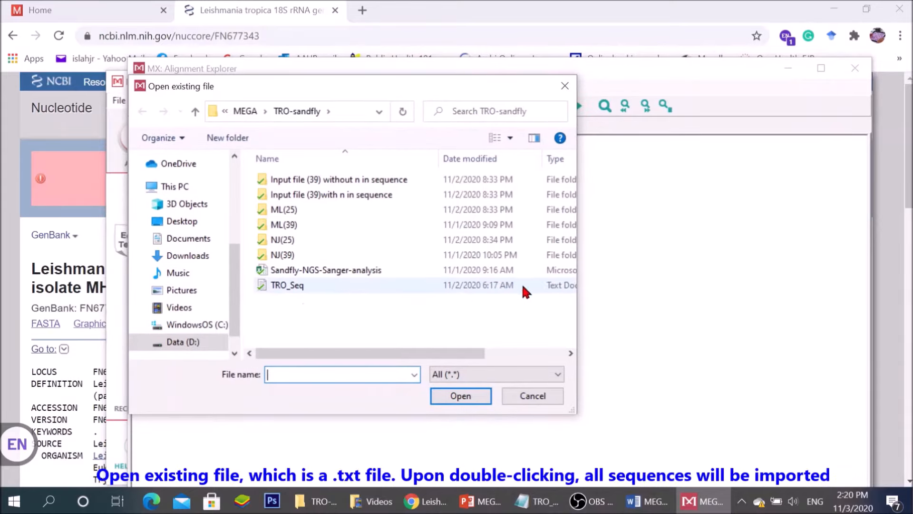
double_click(287, 284)
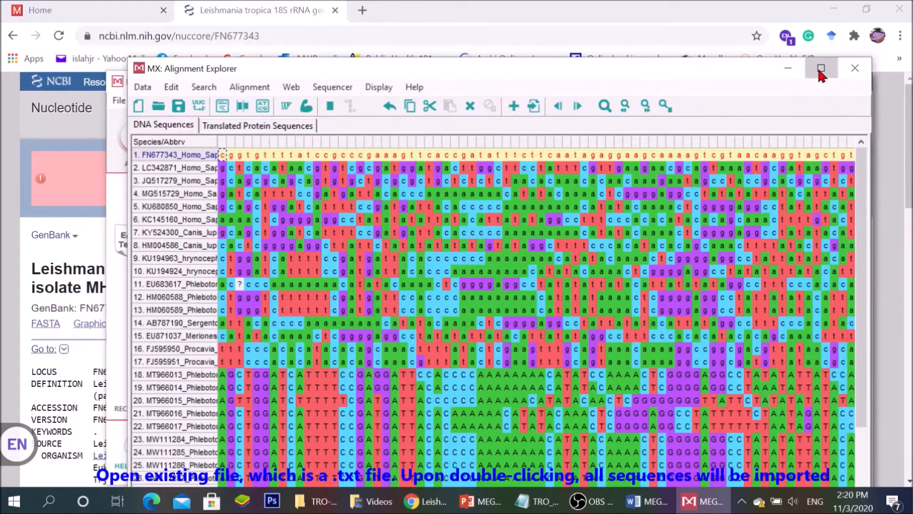
left_click(821, 68)
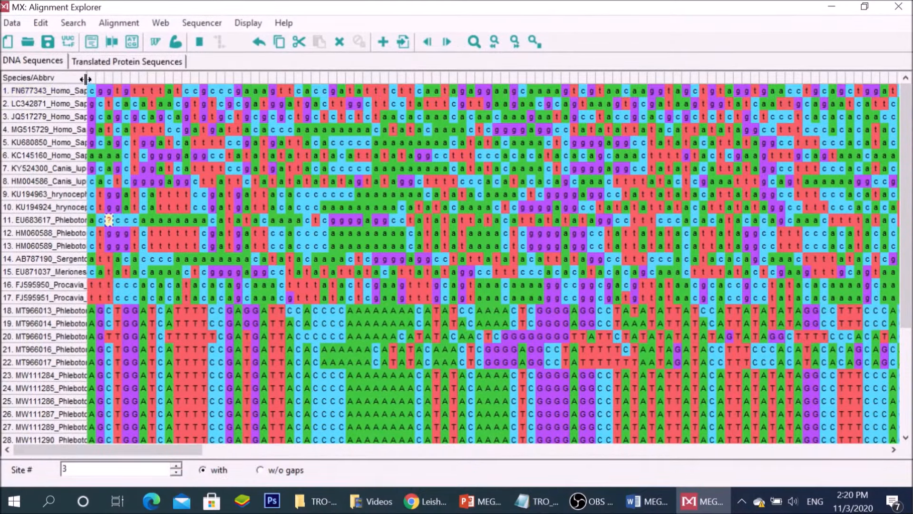
scroll("down", 3)
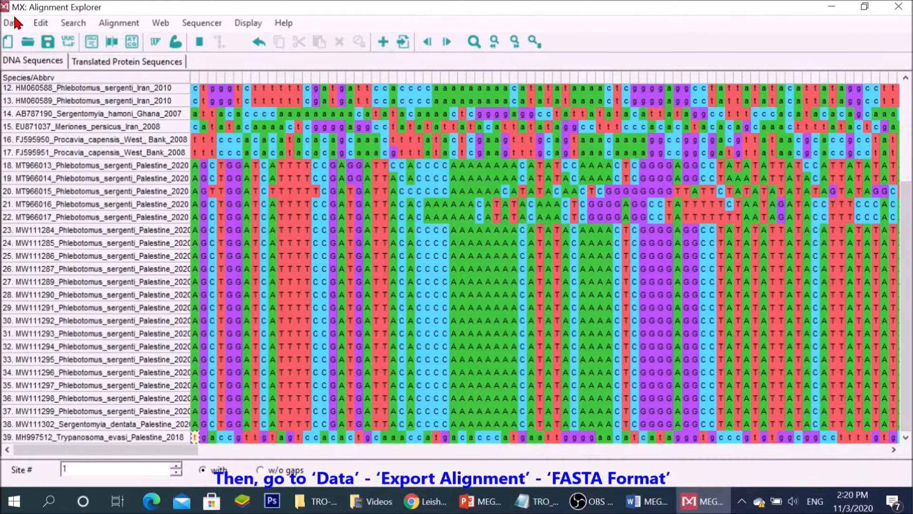
Step: Export the alignment as FASTA file TRO_Seq and show it in the TRO-sandfly folder
left_click(11, 23)
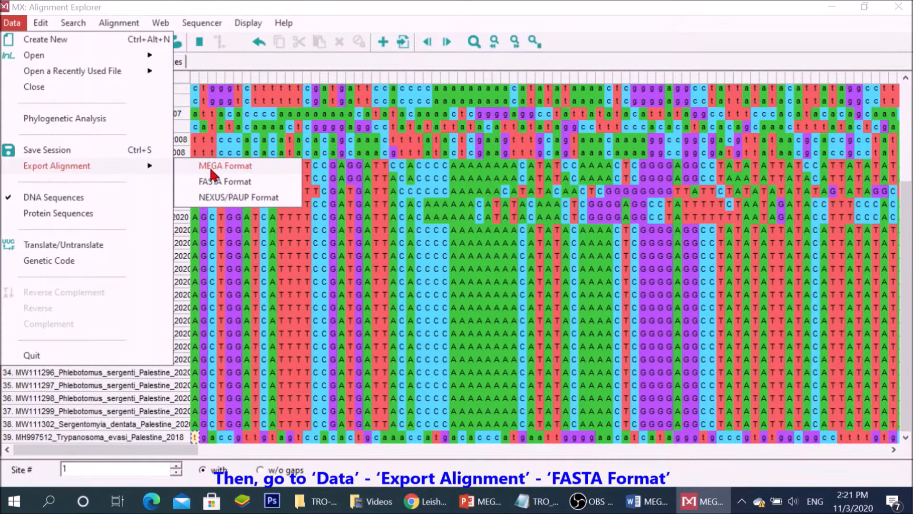
left_click(224, 181)
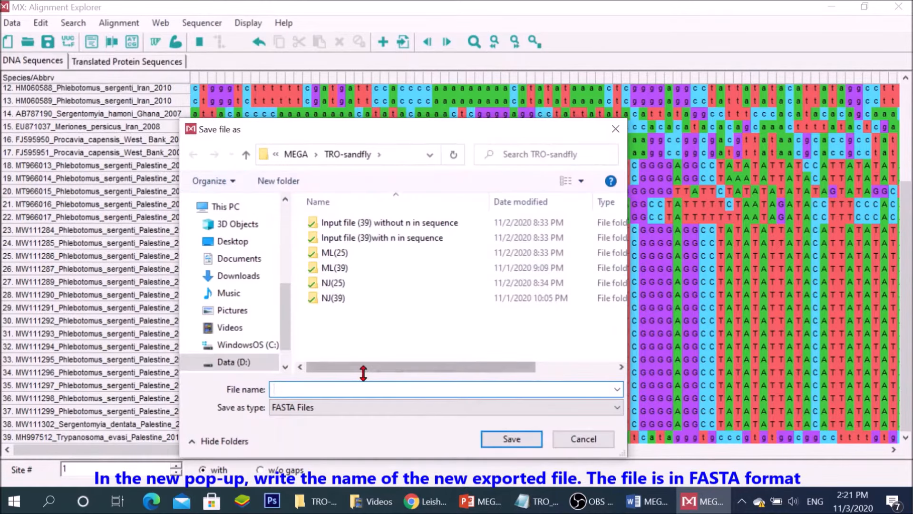
type("TRO_Seq")
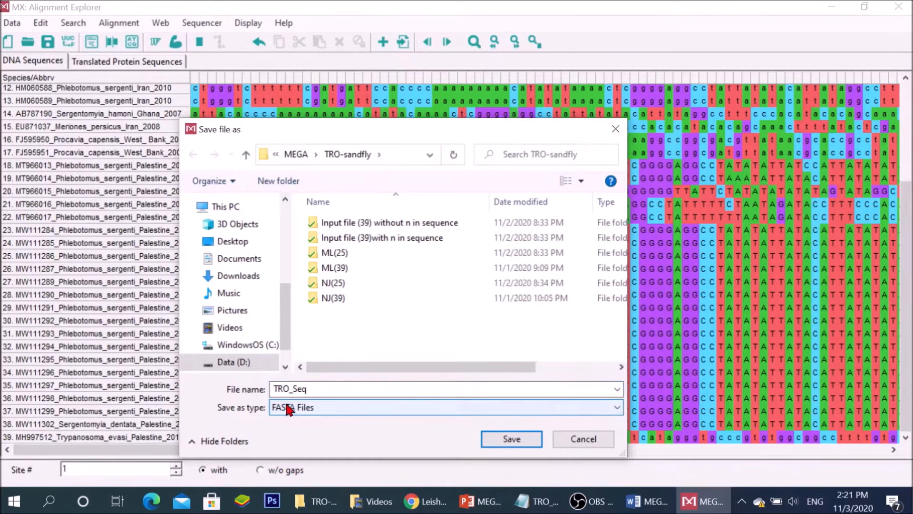
left_click(511, 439)
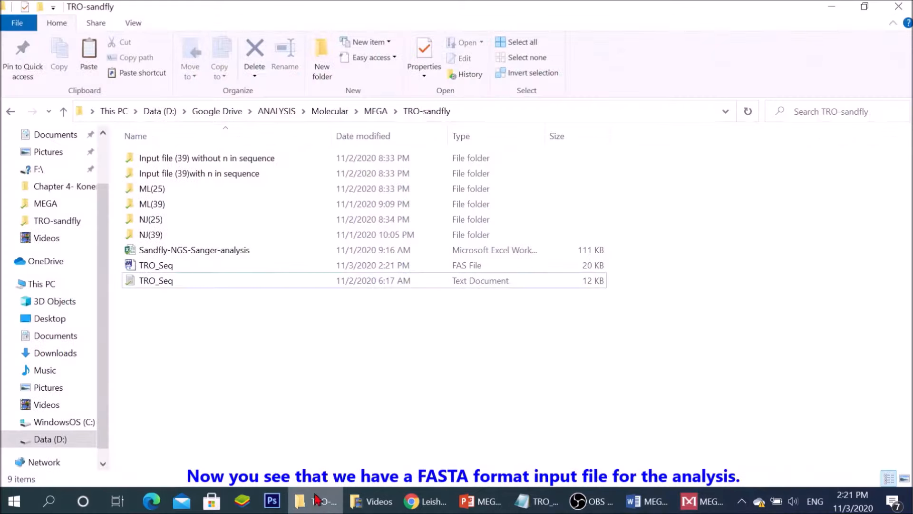
Step: Bring the MEGA X main window forward to reach its File commands
left_click(157, 279)
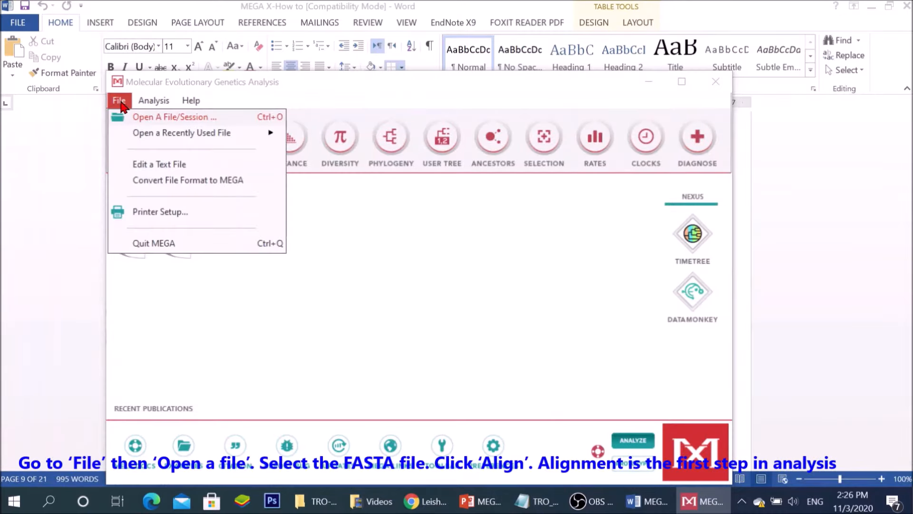
Step: Open TRO_Seq.fas for alignment in a maximized Alignment Explorer window
left_click(174, 116)
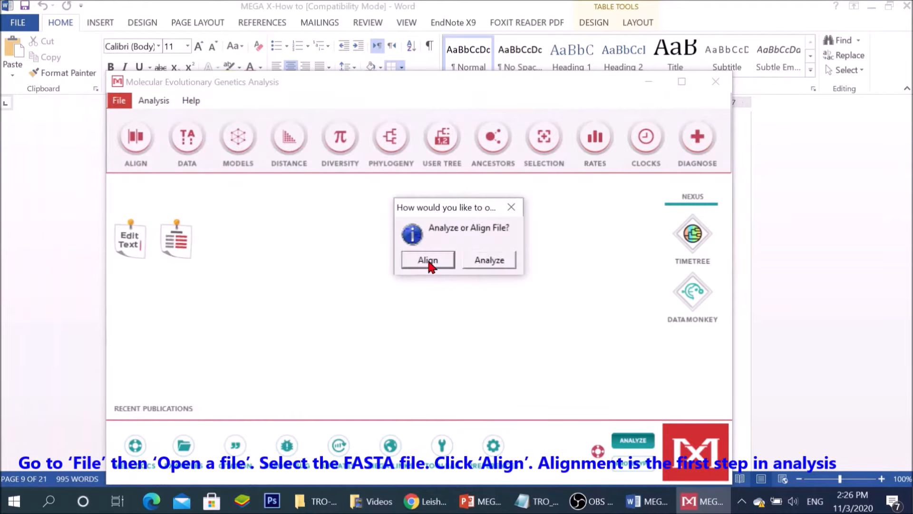
left_click(428, 259)
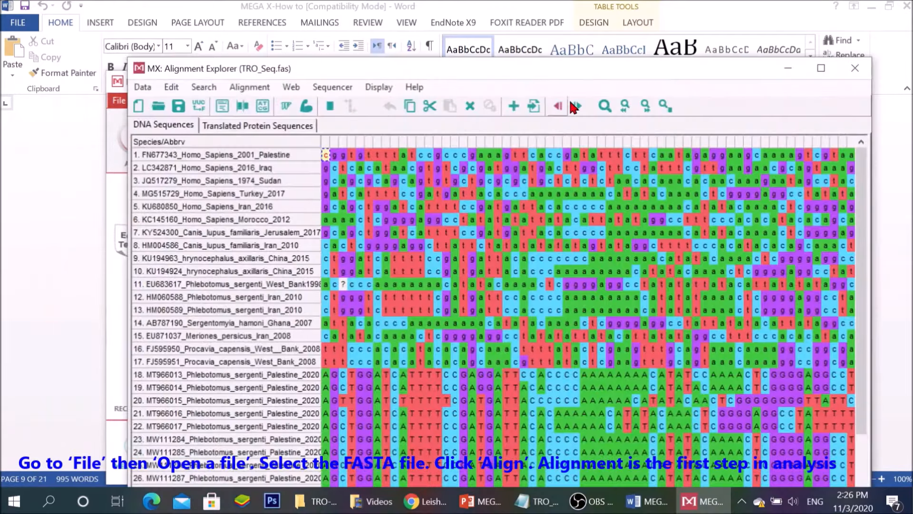
left_click(820, 69)
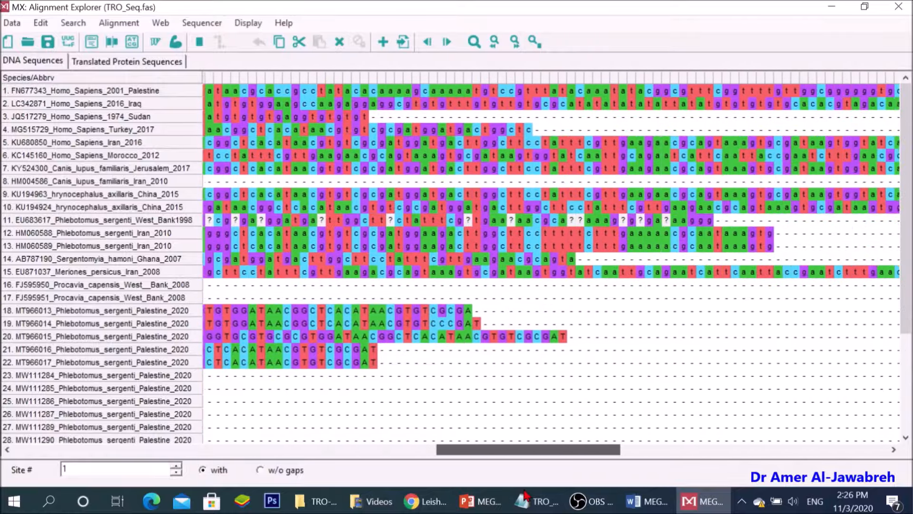
Step: Start a MUSCLE Align DNA run on all sequences, reaching its alignment options
scroll("right", 3)
type("286")
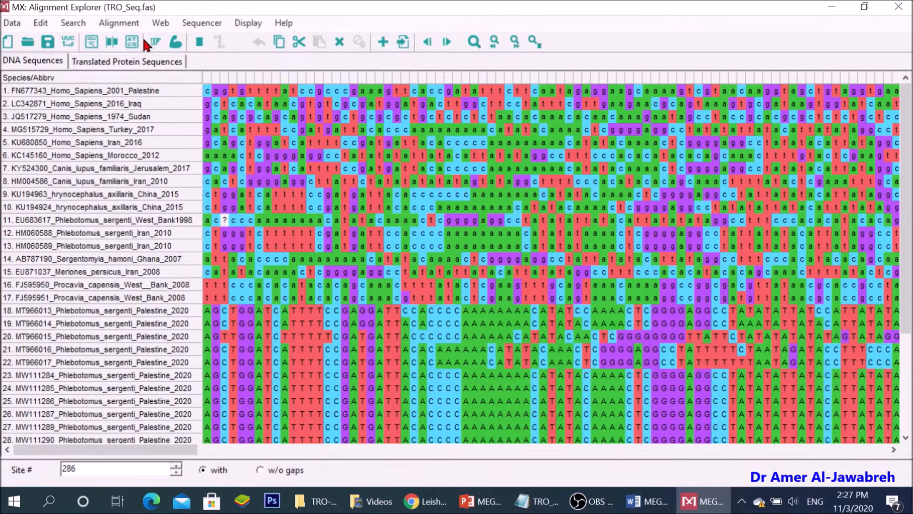
mouse_move(153, 41)
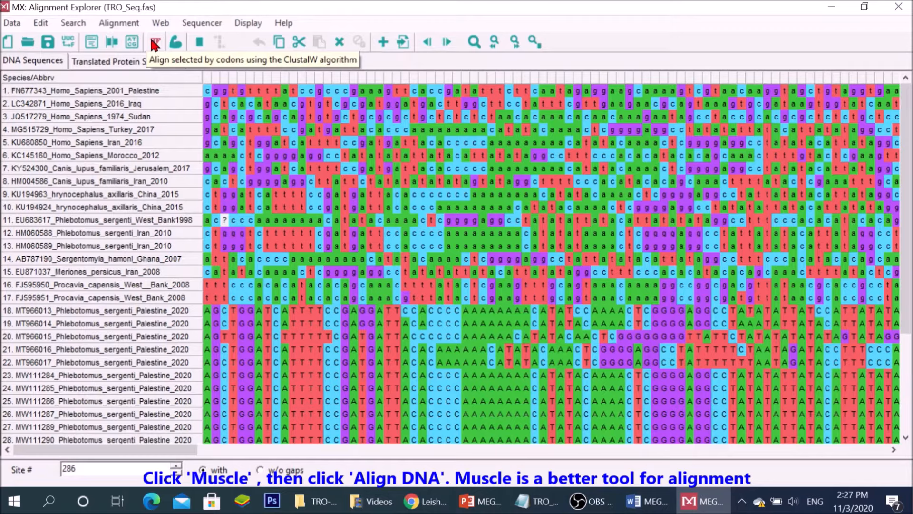
mouse_move(176, 40)
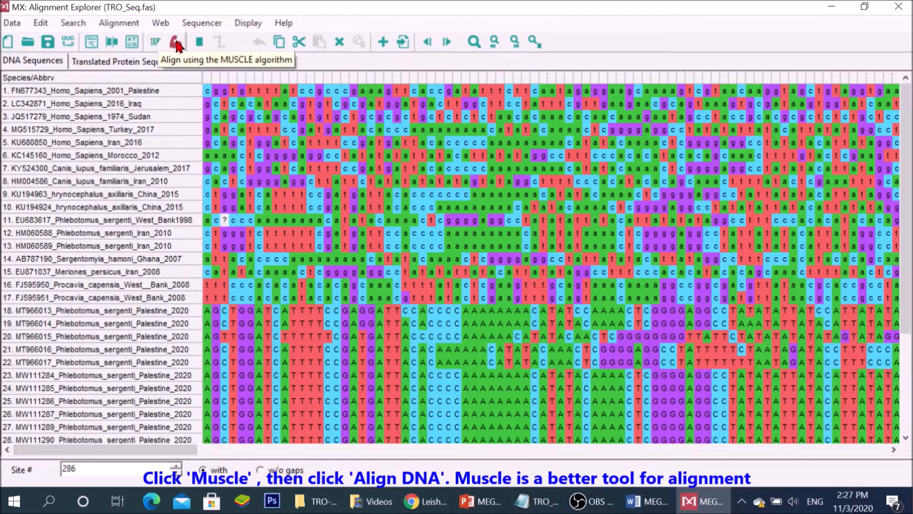
left_click(175, 41)
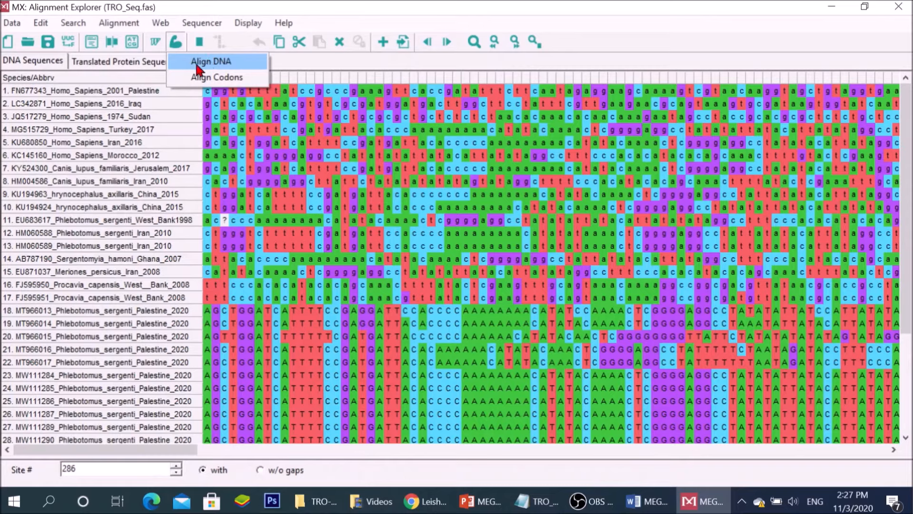
left_click(212, 61)
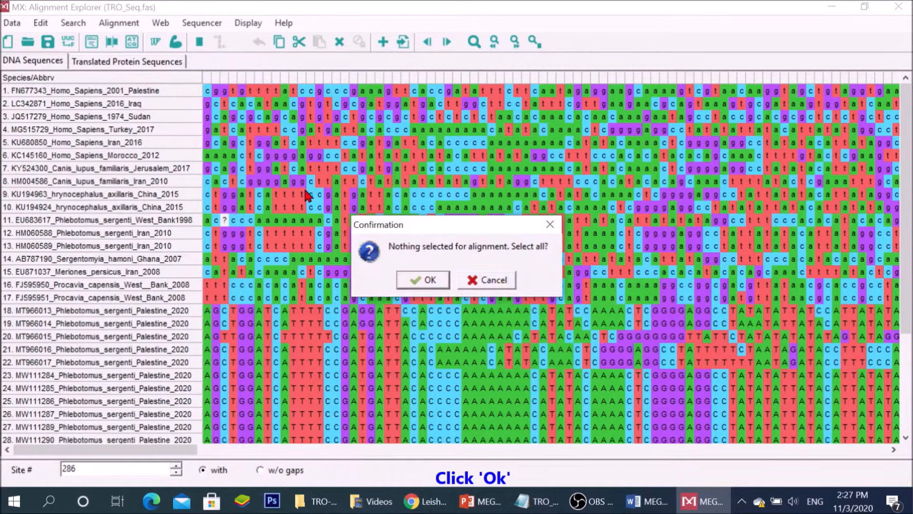
mouse_move(458, 263)
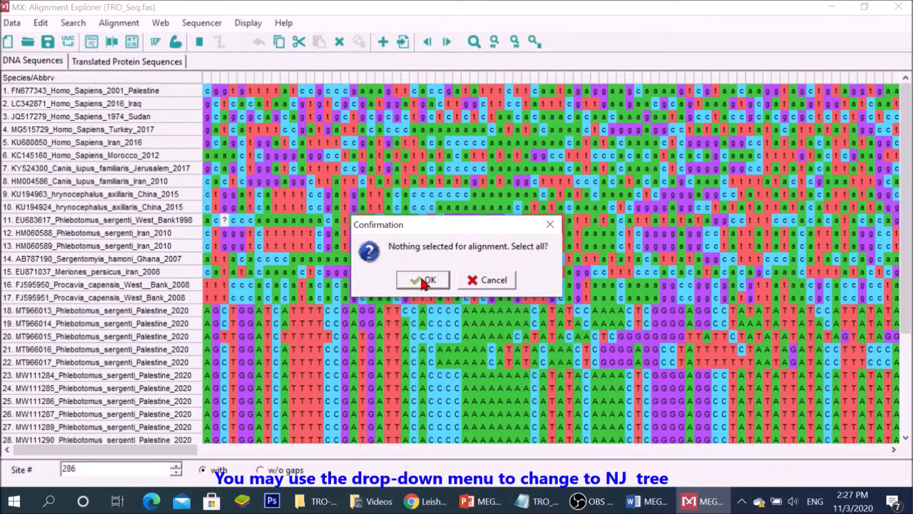
left_click(423, 280)
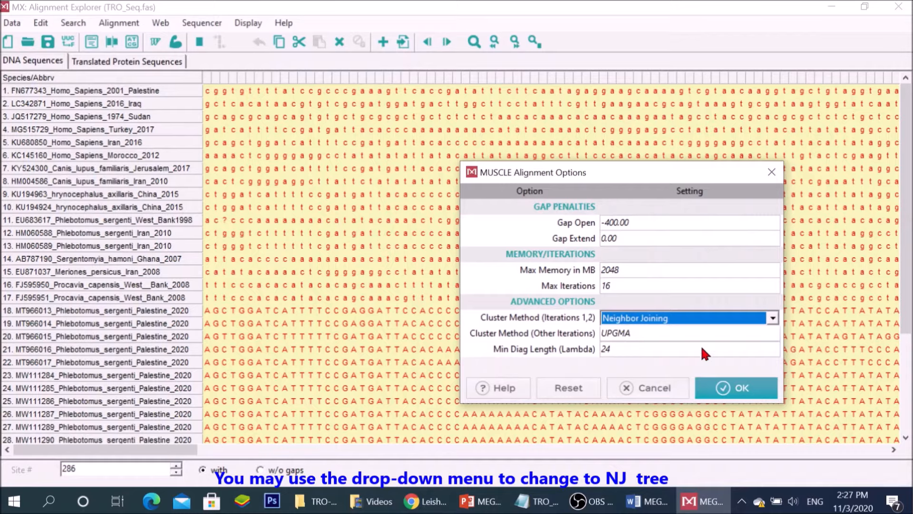
Step: Choose Neighbor Joining as the cluster method for the later MUSCLE iterations
left_click(771, 333)
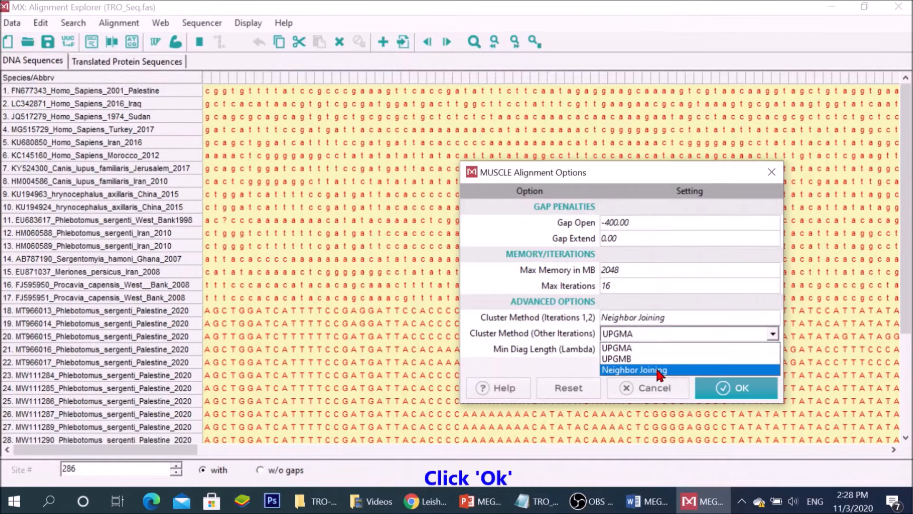
left_click(737, 387)
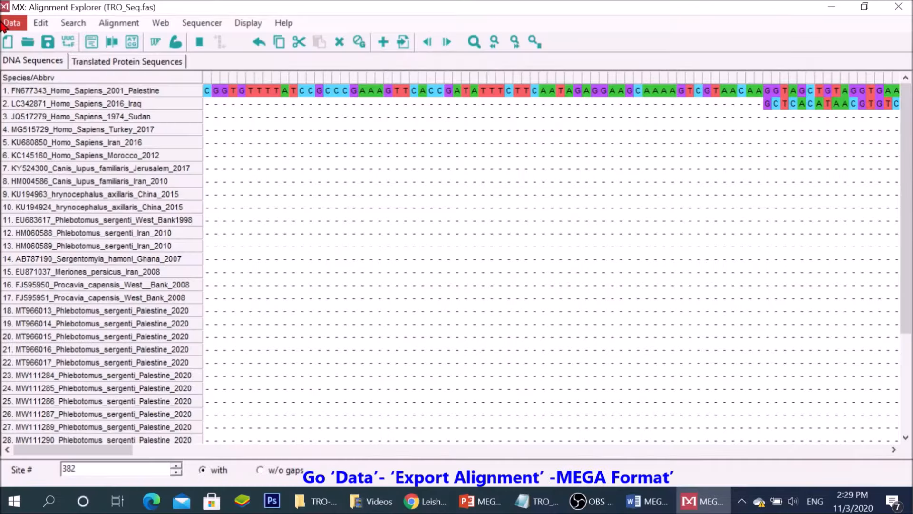
Step: Export the alignment via Data > Export Alignment as MEGA file TRO_Seq, titled TRO_Seq, not protein-coding
left_click(12, 22)
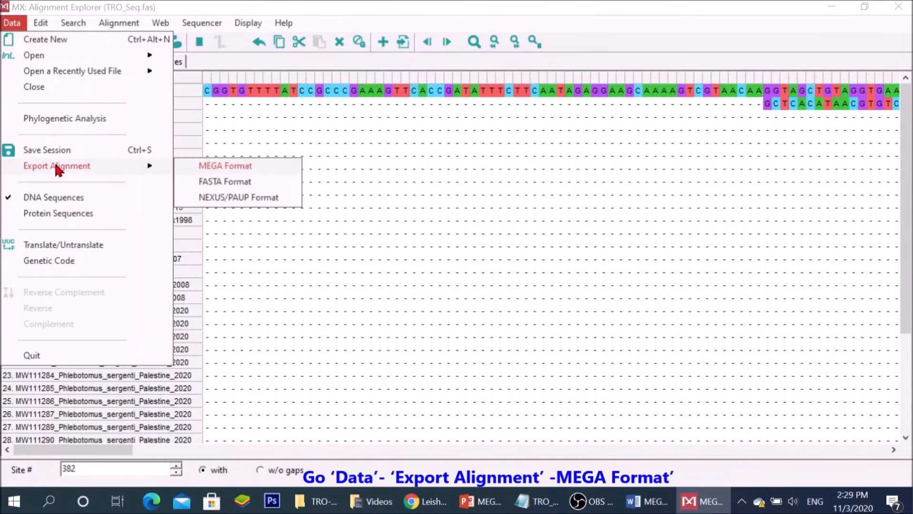
mouse_move(200, 170)
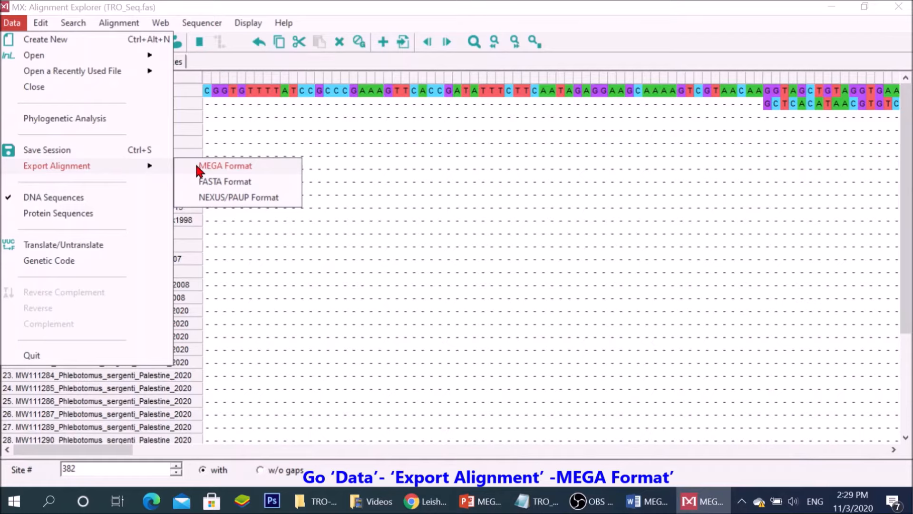
mouse_move(235, 169)
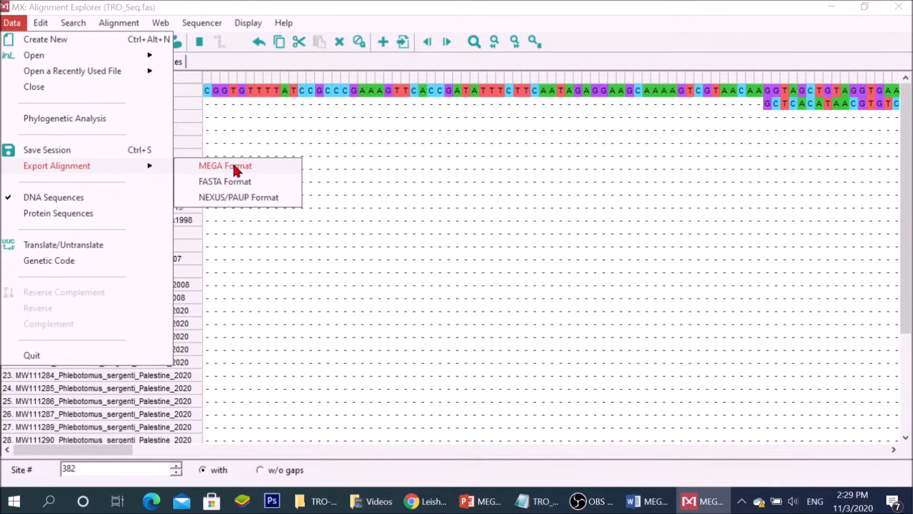
left_click(225, 166)
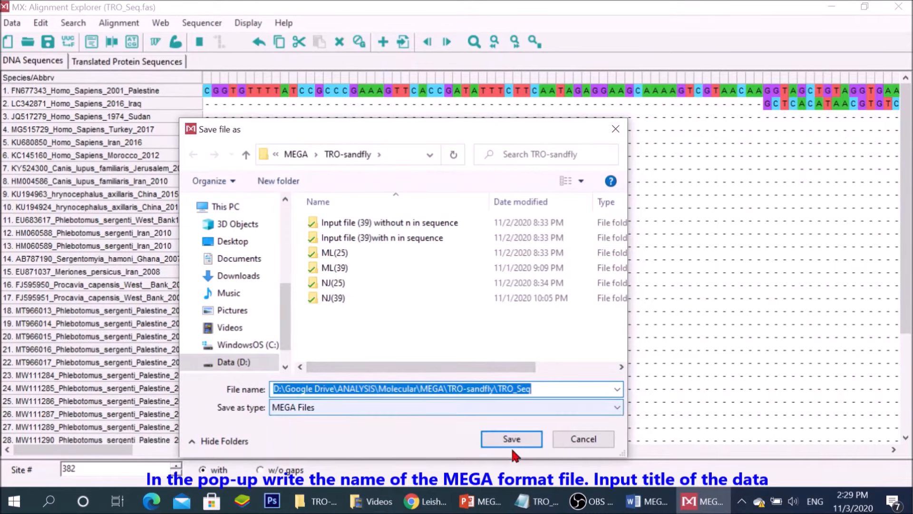
left_click(511, 439)
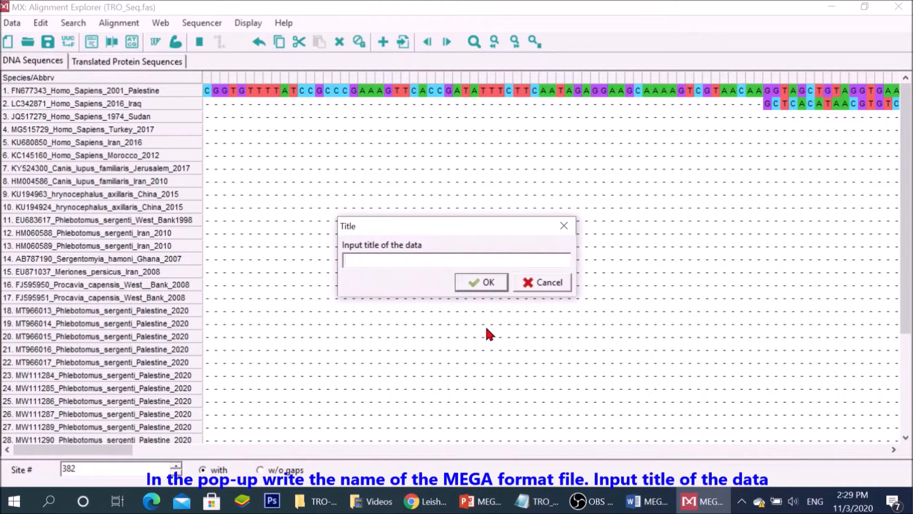
type("TRO_Seq")
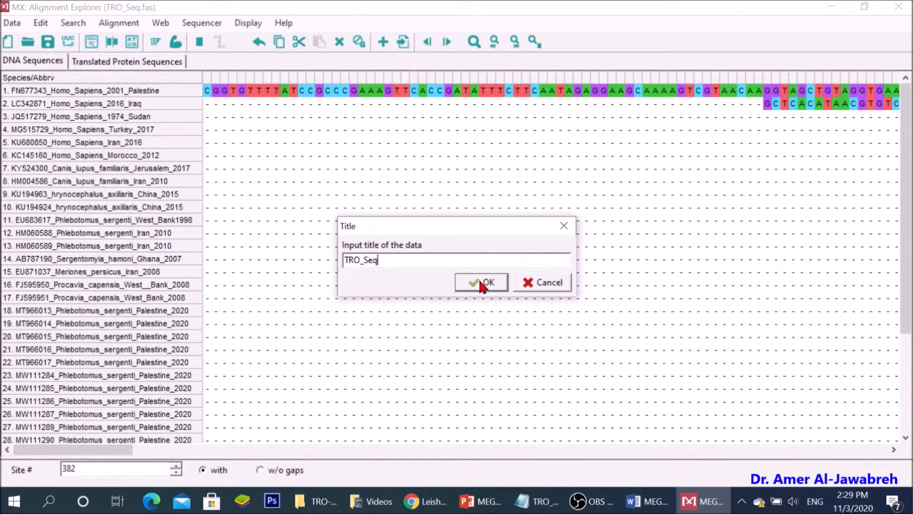
left_click(481, 282)
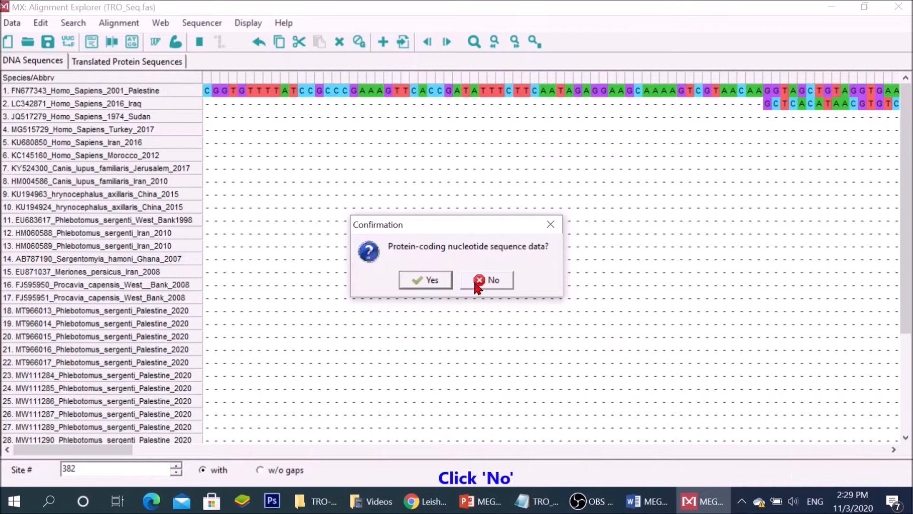
left_click(487, 279)
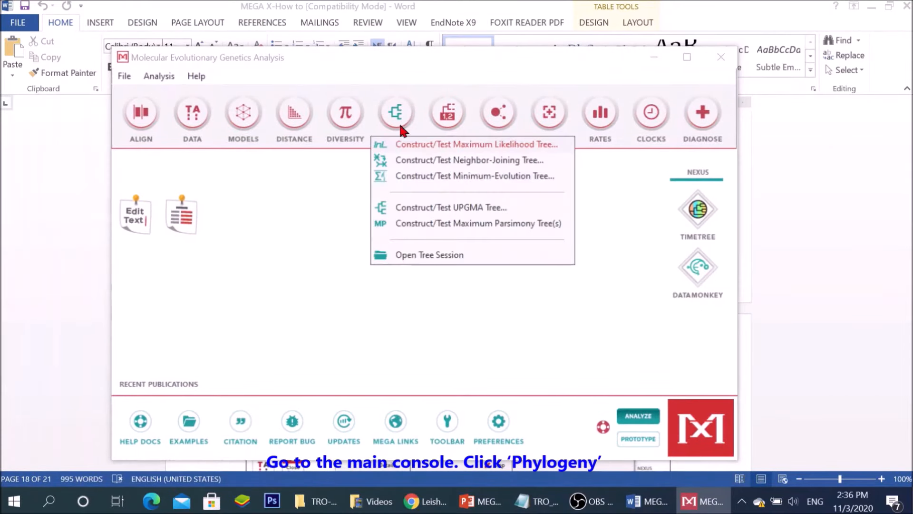
mouse_move(470, 159)
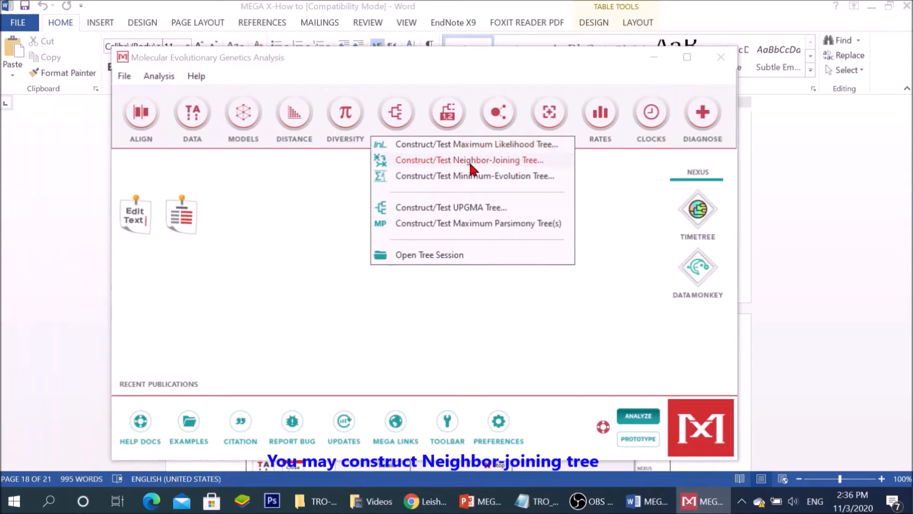
Step: Start Construct/Test Neighbor-Joining Tree and load TRO_Seq.meg as the data file
left_click(469, 160)
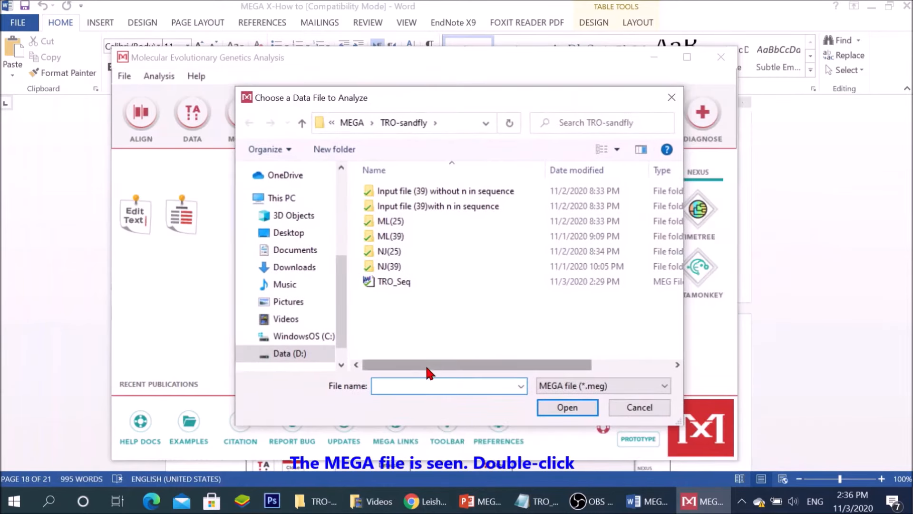
left_click(394, 282)
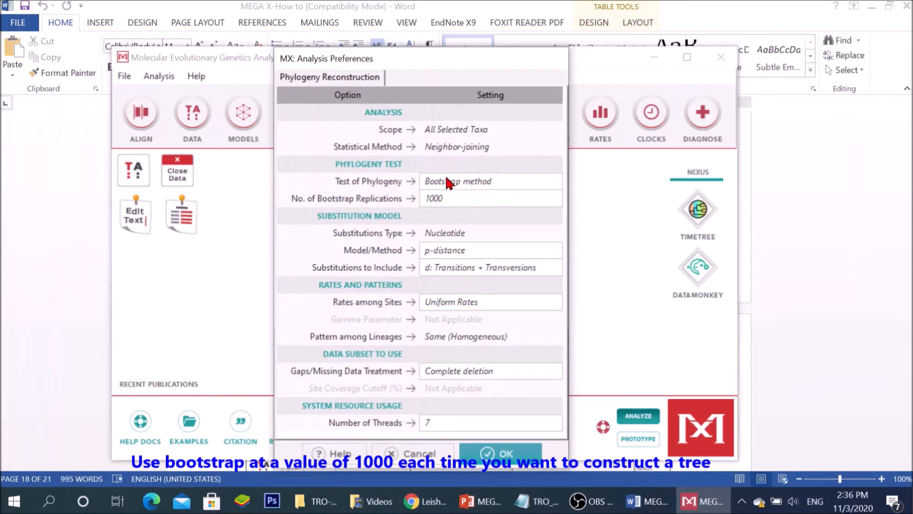
mouse_move(438, 212)
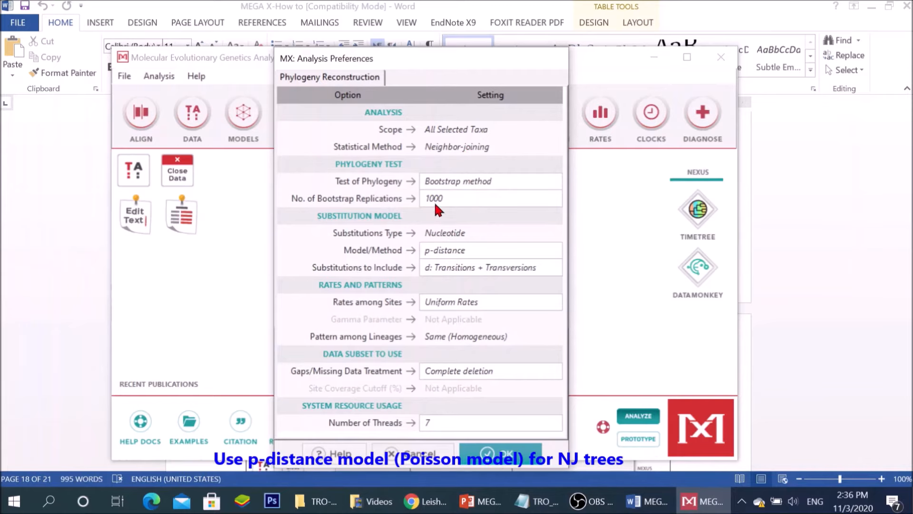
Step: Set the model to p-distance with complete deletion of gaps and run the bootstrap NJ tree
left_click(553, 250)
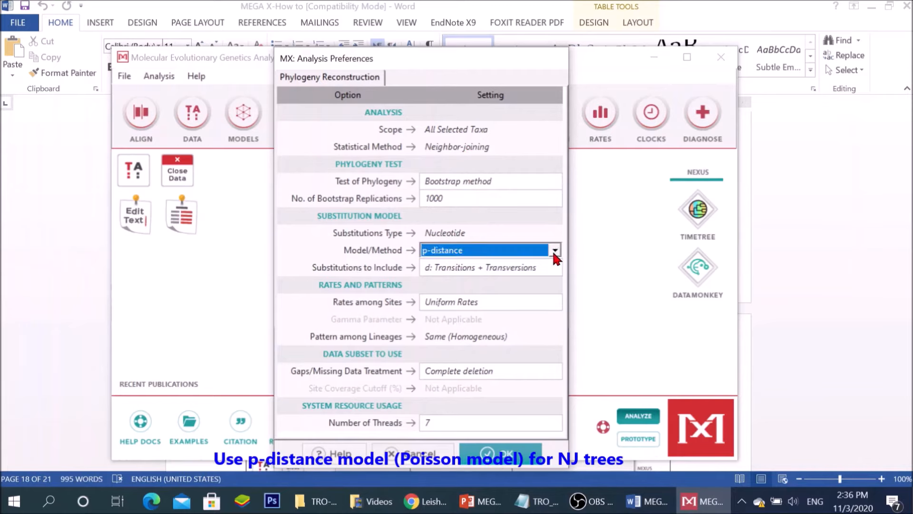
left_click(554, 250)
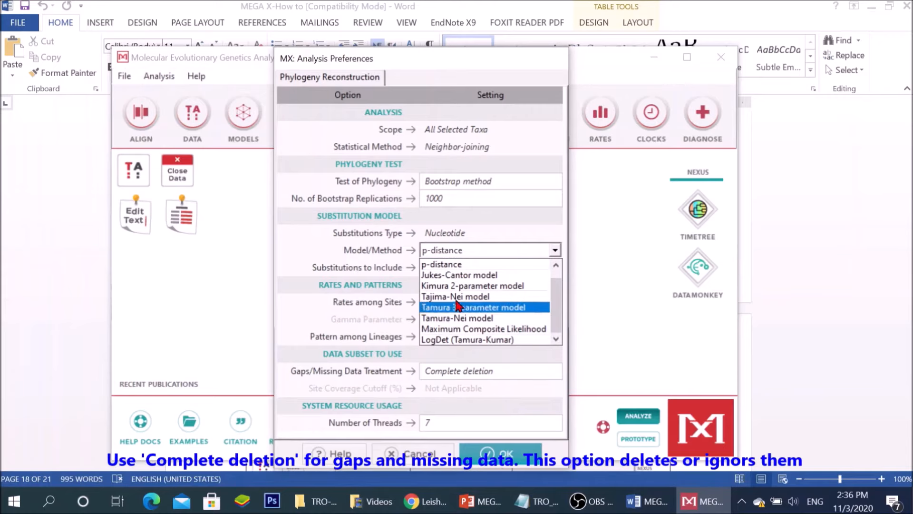
left_click(442, 264)
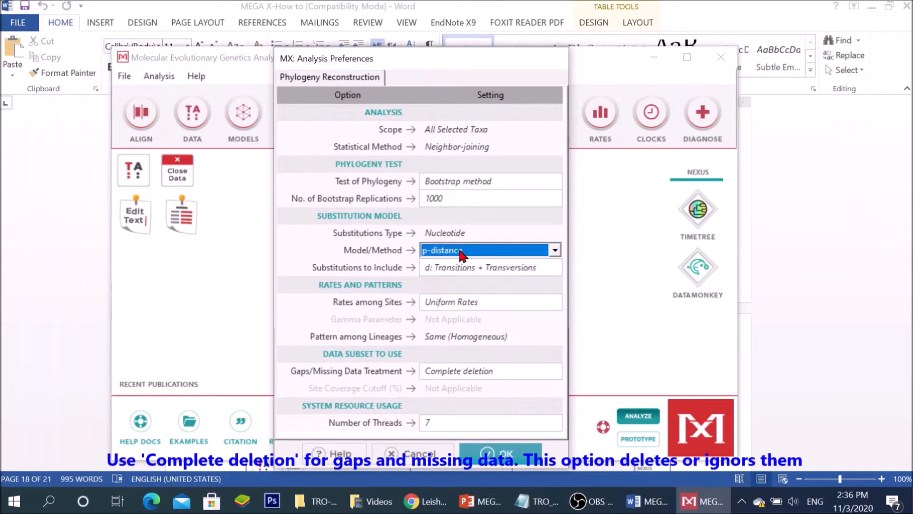
mouse_move(538, 373)
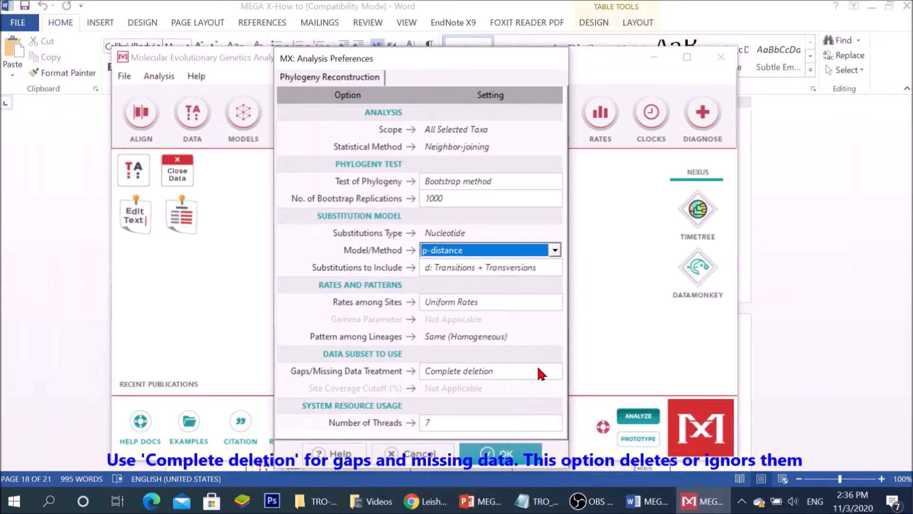
left_click(553, 370)
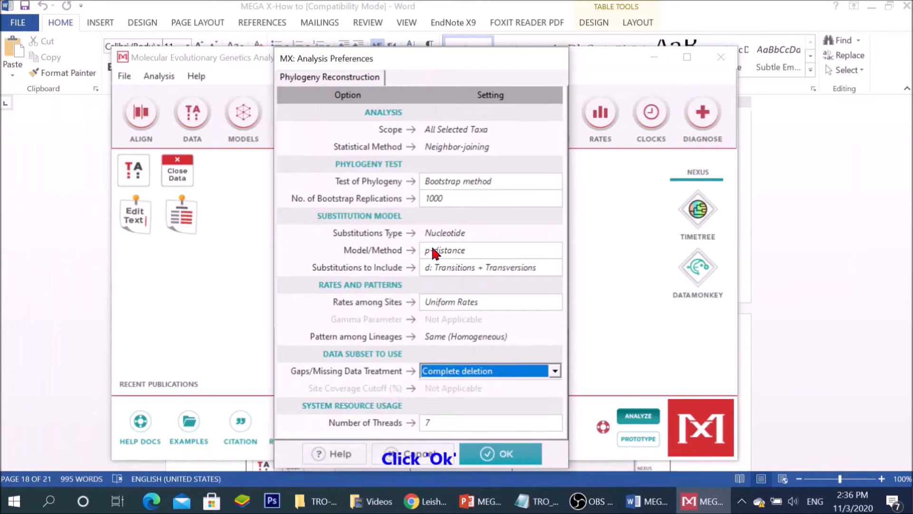
left_click(499, 453)
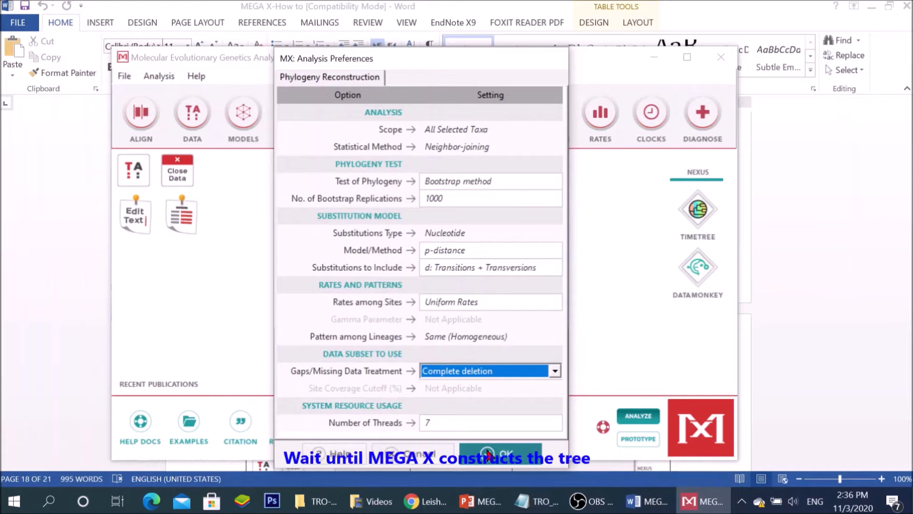
left_click(499, 454)
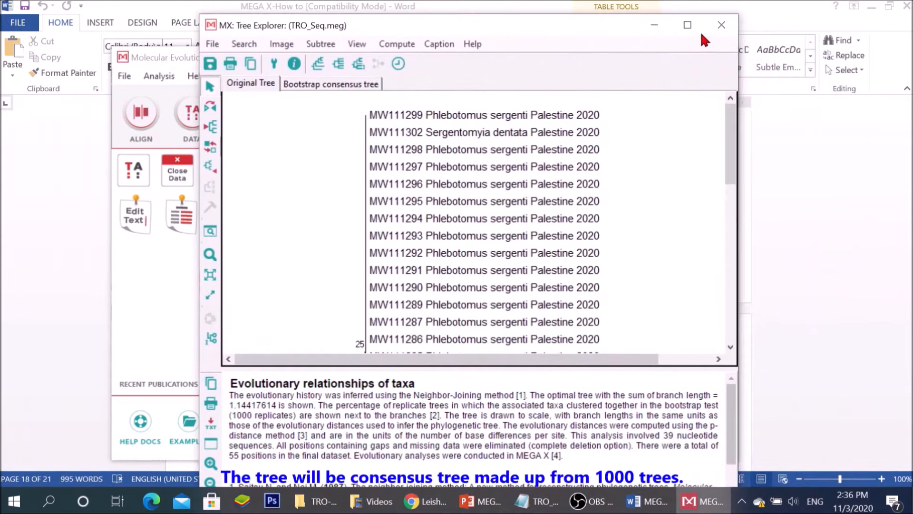
Step: Maximize Tree Explorer and scroll through the bootstrap Neighbor-Joining tree
left_click(687, 25)
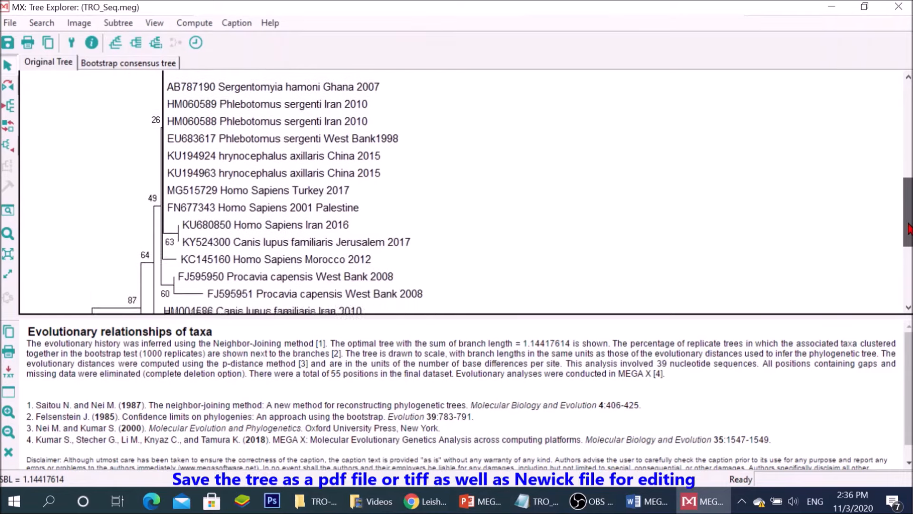
scroll("down", 3)
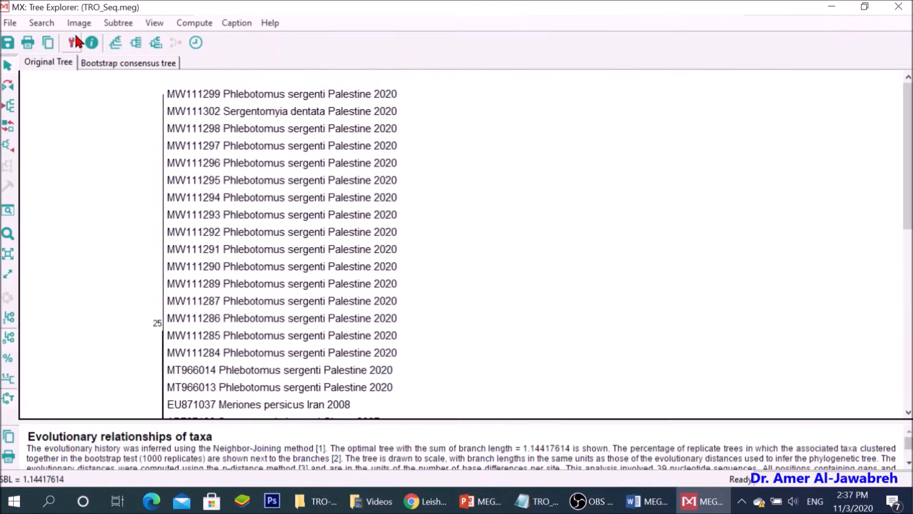
Step: Save the tree image as a PDF file named TRO_Seq
left_click(79, 23)
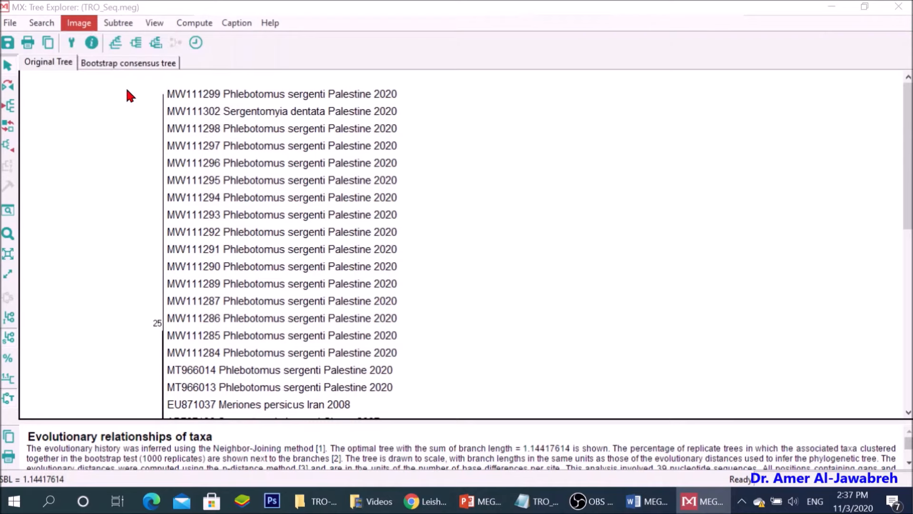
left_click(79, 23)
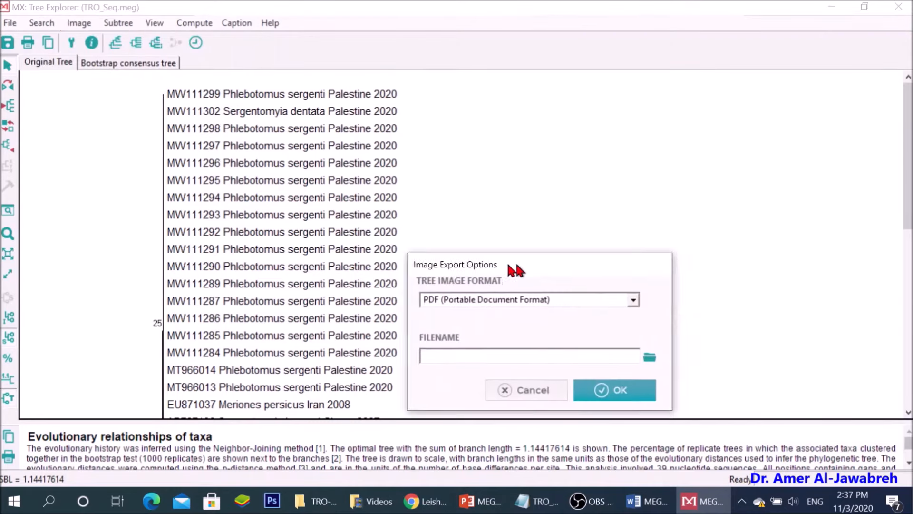
left_click(649, 357)
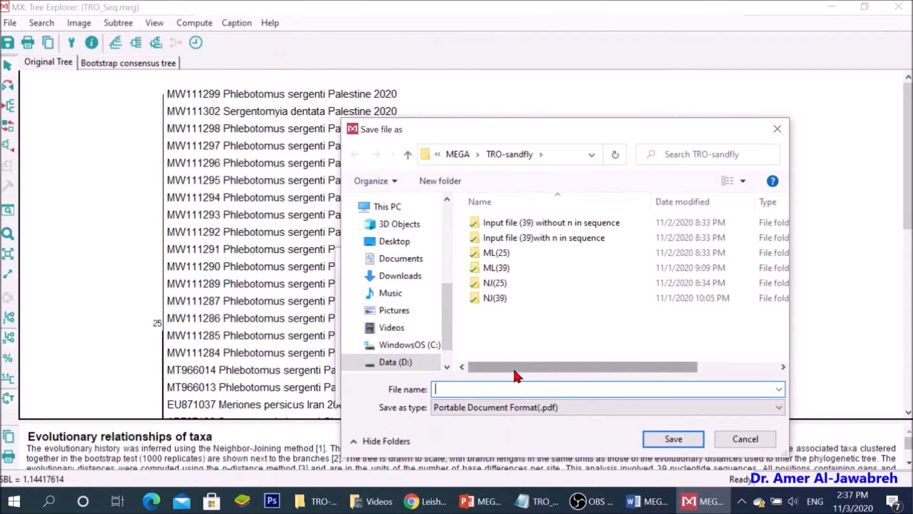
type("TRO_Seq")
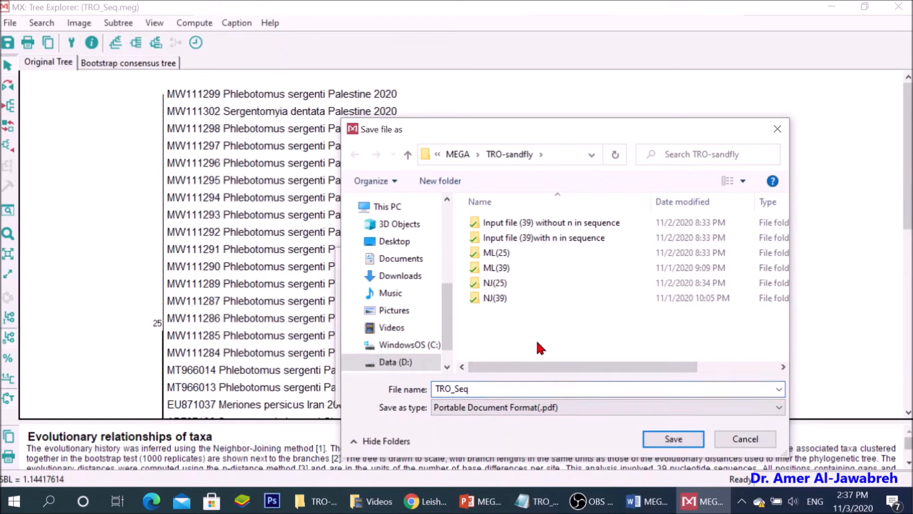
left_click(673, 439)
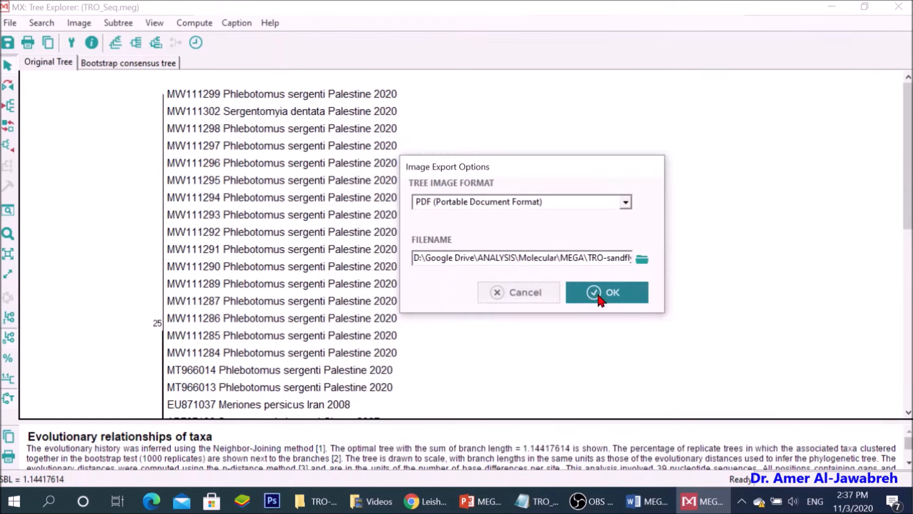
left_click(606, 292)
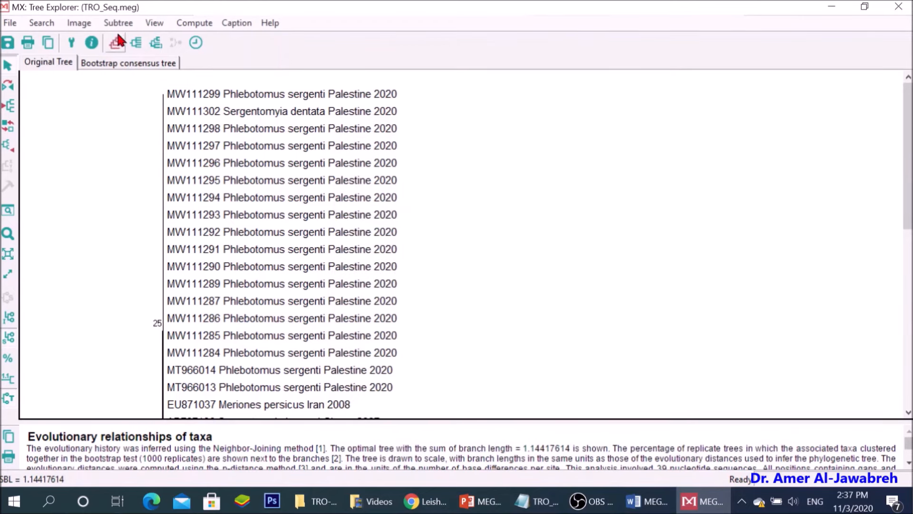
Step: Save the tree image again as a TIFF file
left_click(79, 23)
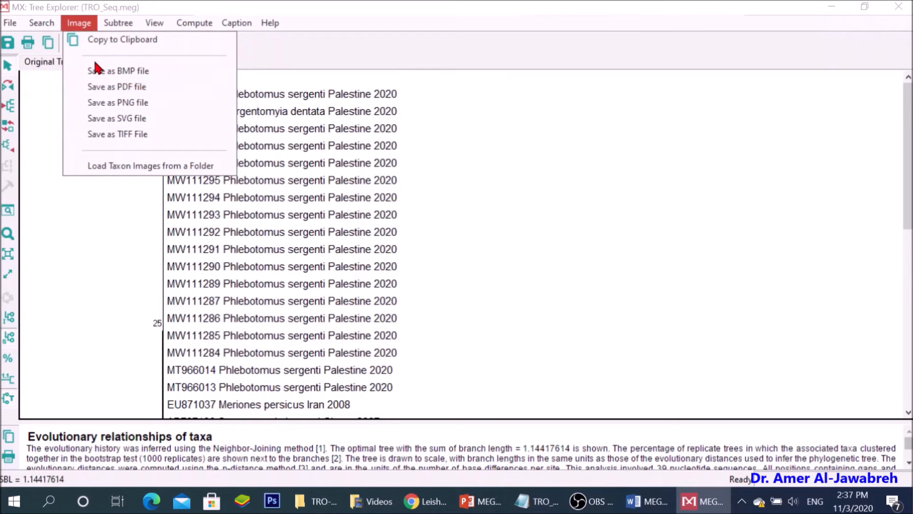
left_click(117, 134)
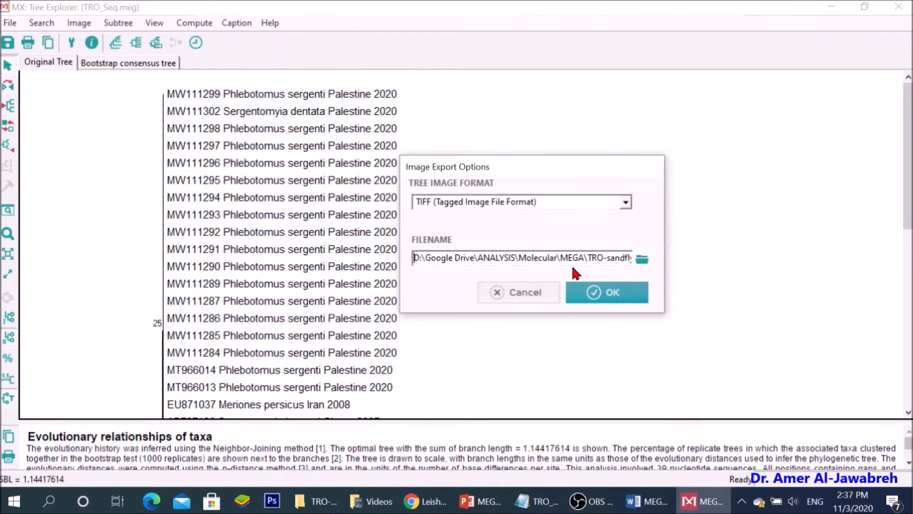
left_click(606, 292)
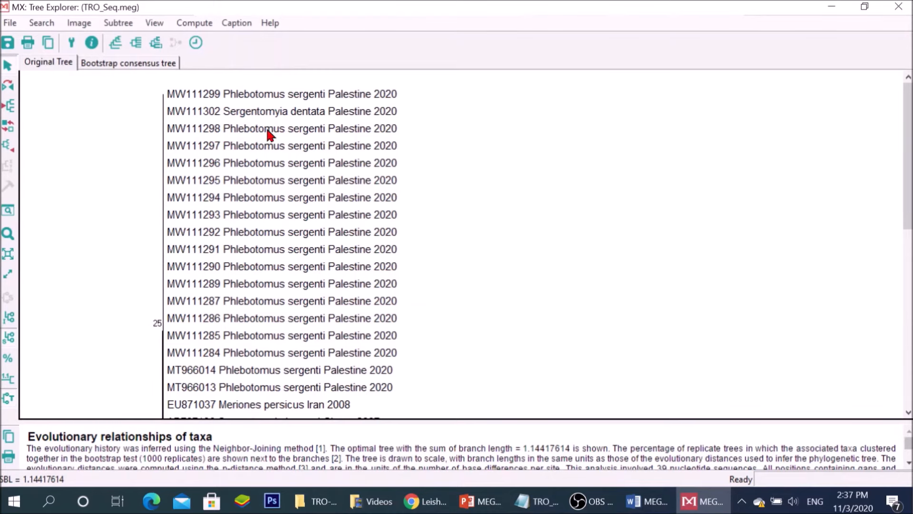
Step: Export the current tree as Newick text including branch lengths and bootstrap values
left_click(10, 22)
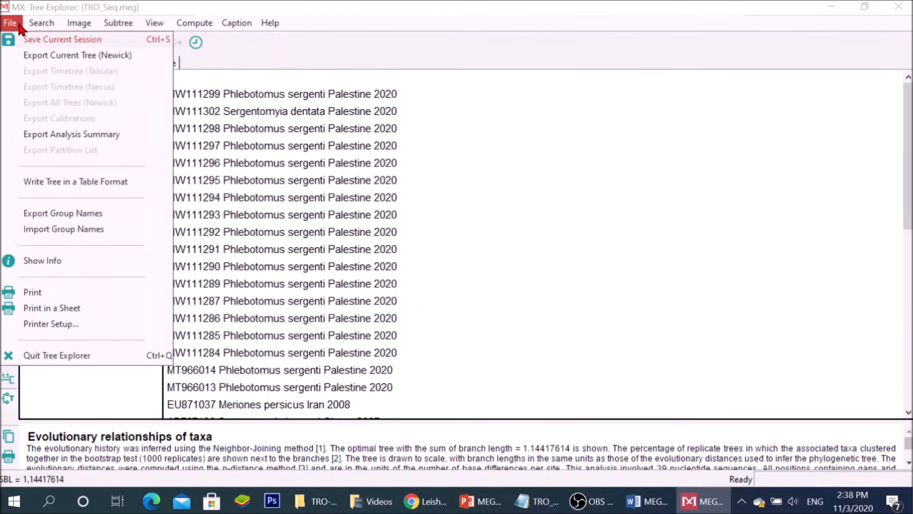
left_click(77, 55)
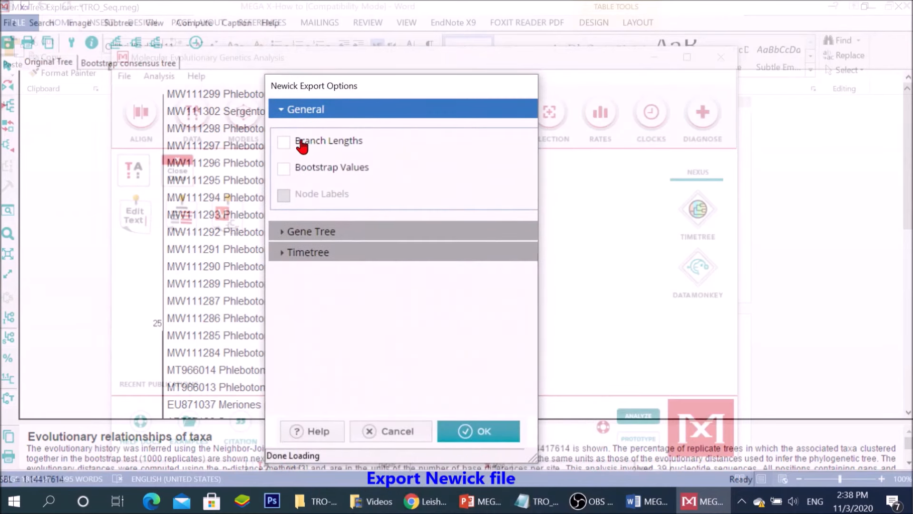
left_click(284, 141)
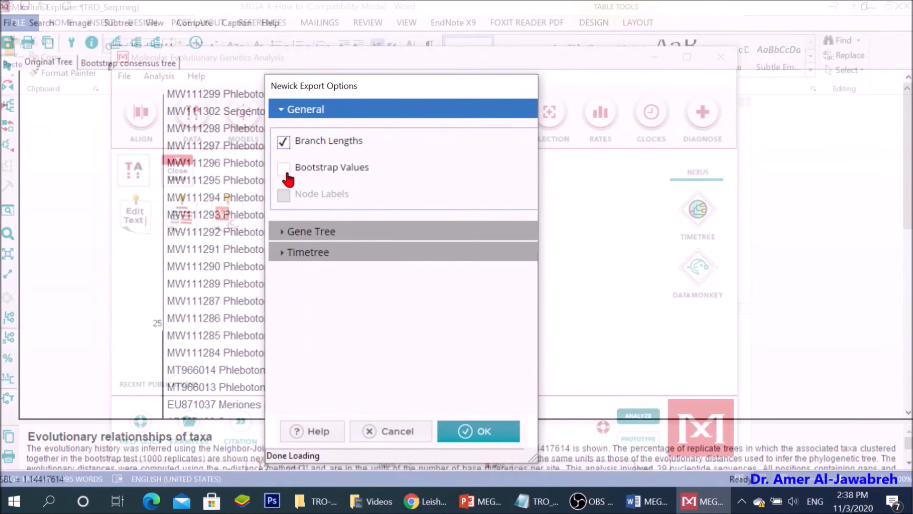
left_click(283, 169)
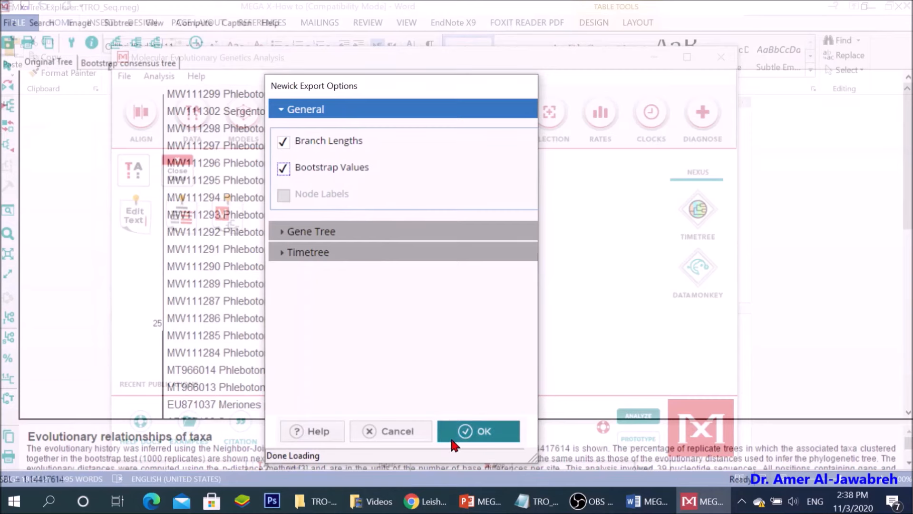
left_click(477, 431)
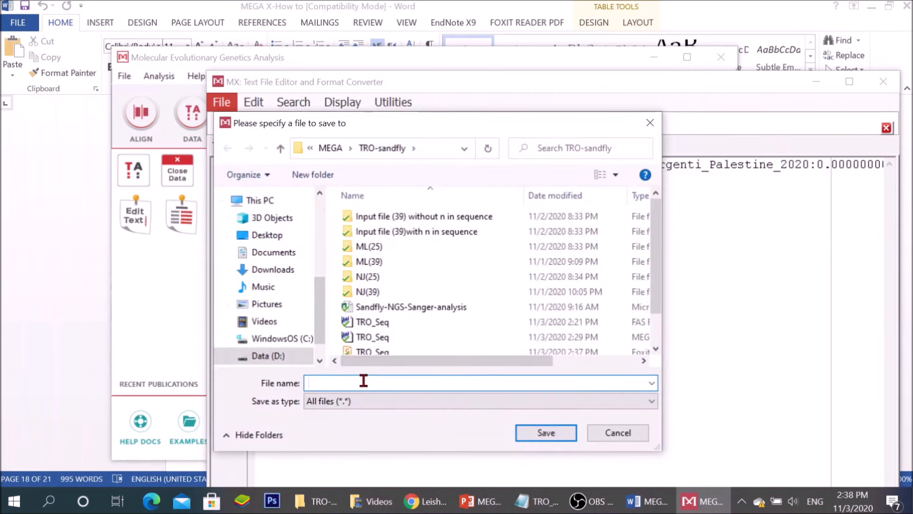
Step: Save the Newick text as 'TRO_Seq_Newick file for edit' and close the editor
type("TRO_Seq_Newick file for edi")
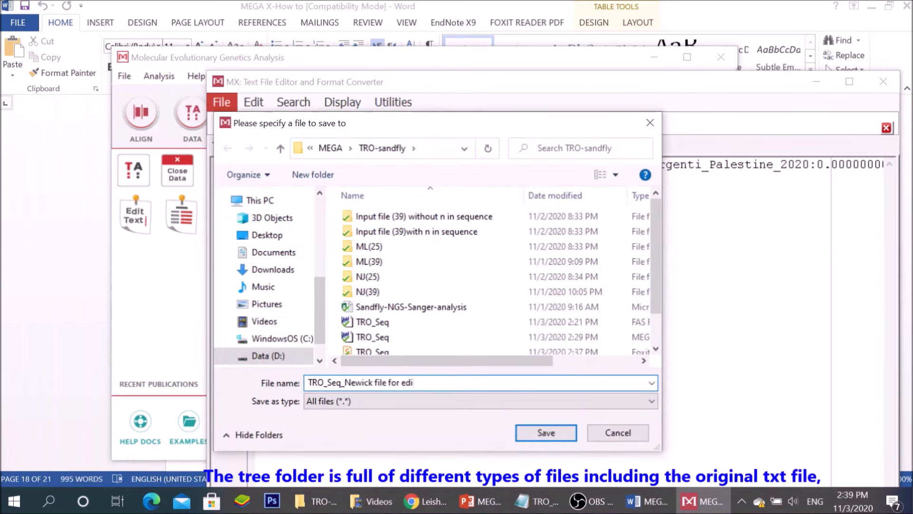
type("t")
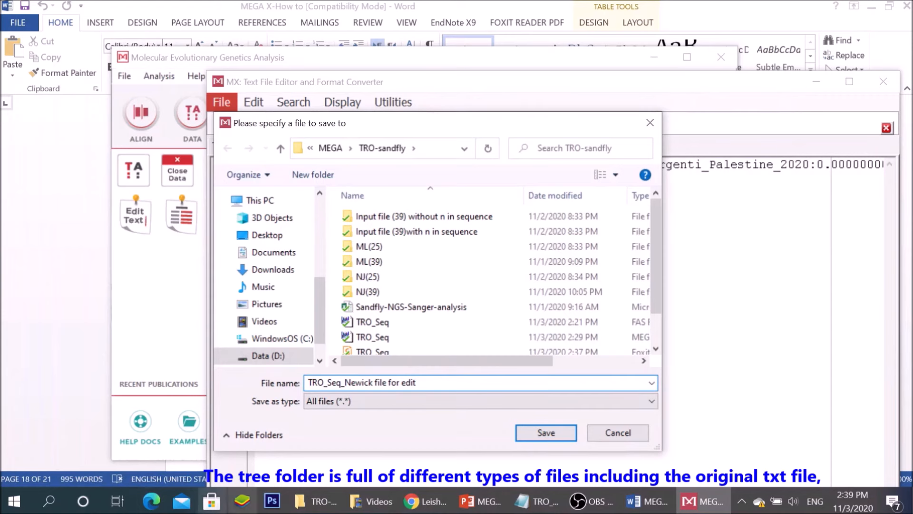
left_click(545, 433)
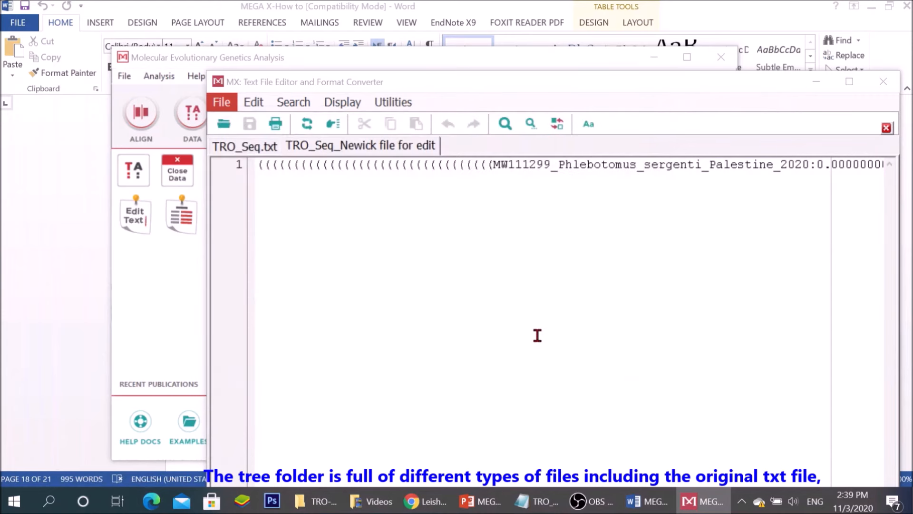
left_click(881, 82)
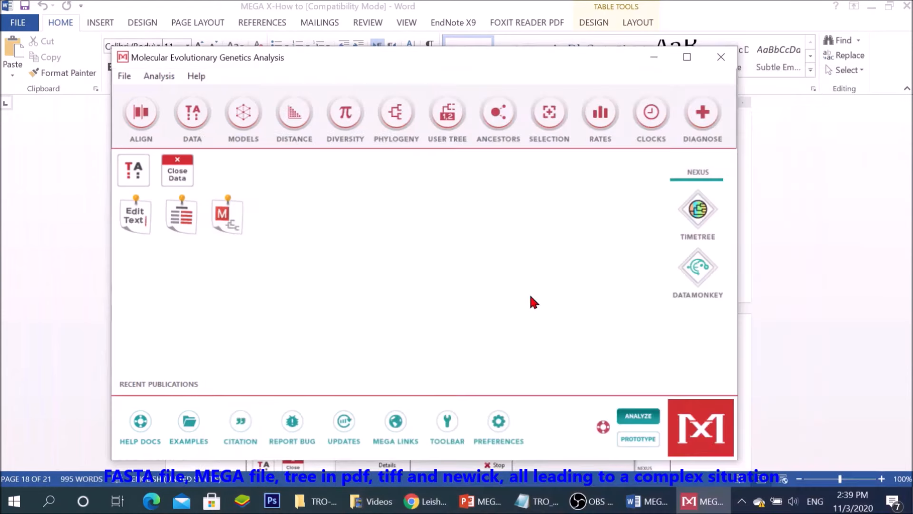
Step: Switch to File Explorer's TRO-sandfly folder and select the TRO_Seq_Newick file for edit
left_click(315, 501)
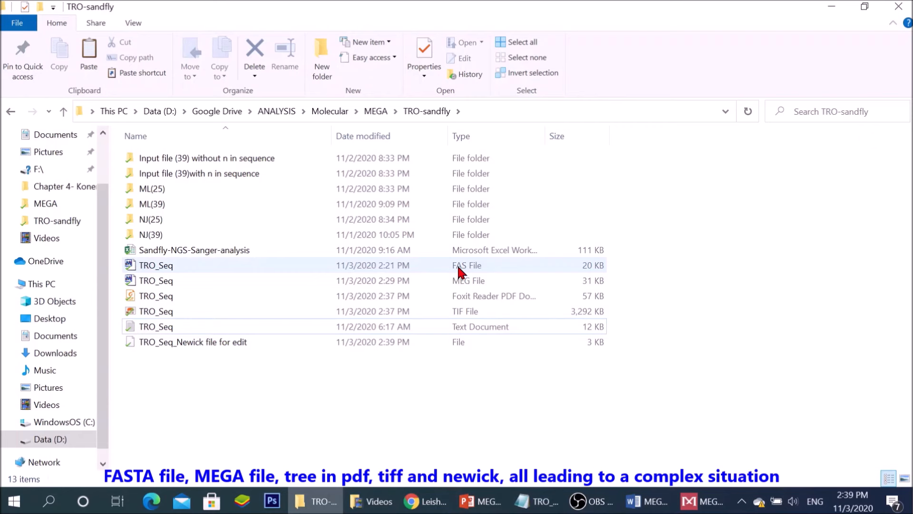
left_click(193, 342)
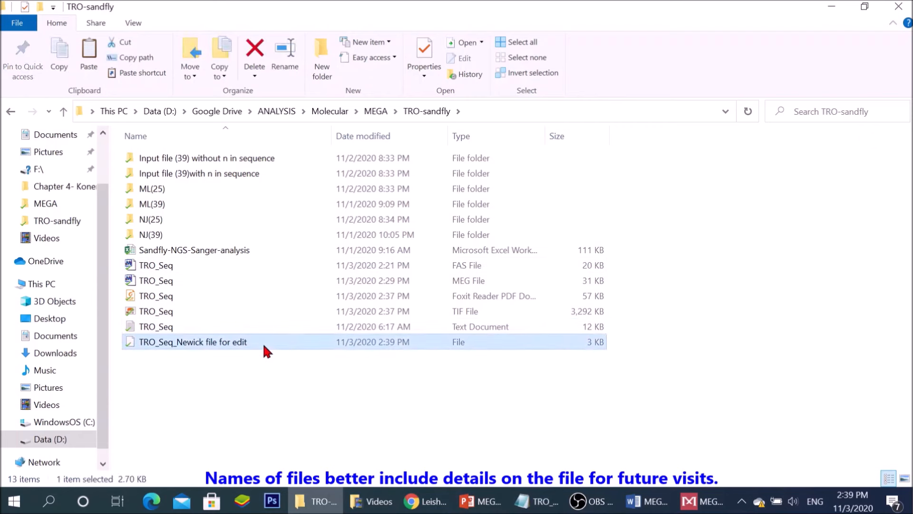
mouse_move(448, 274)
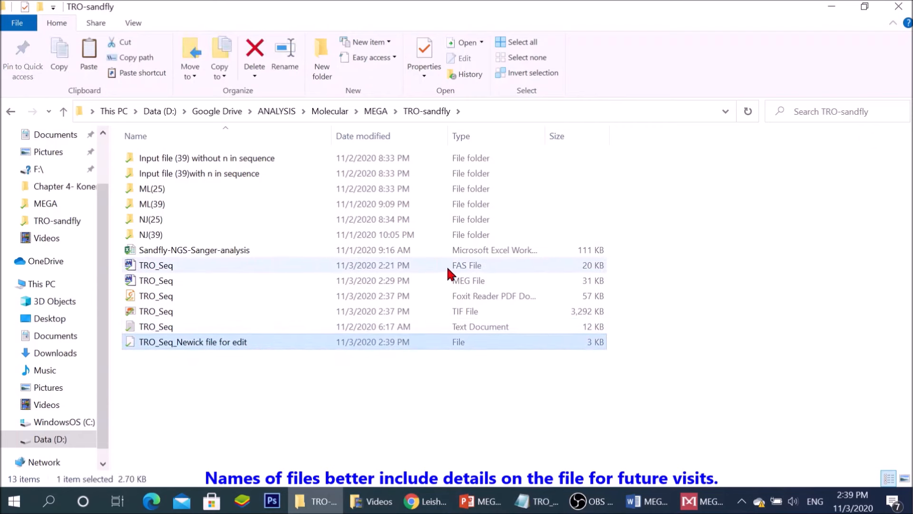